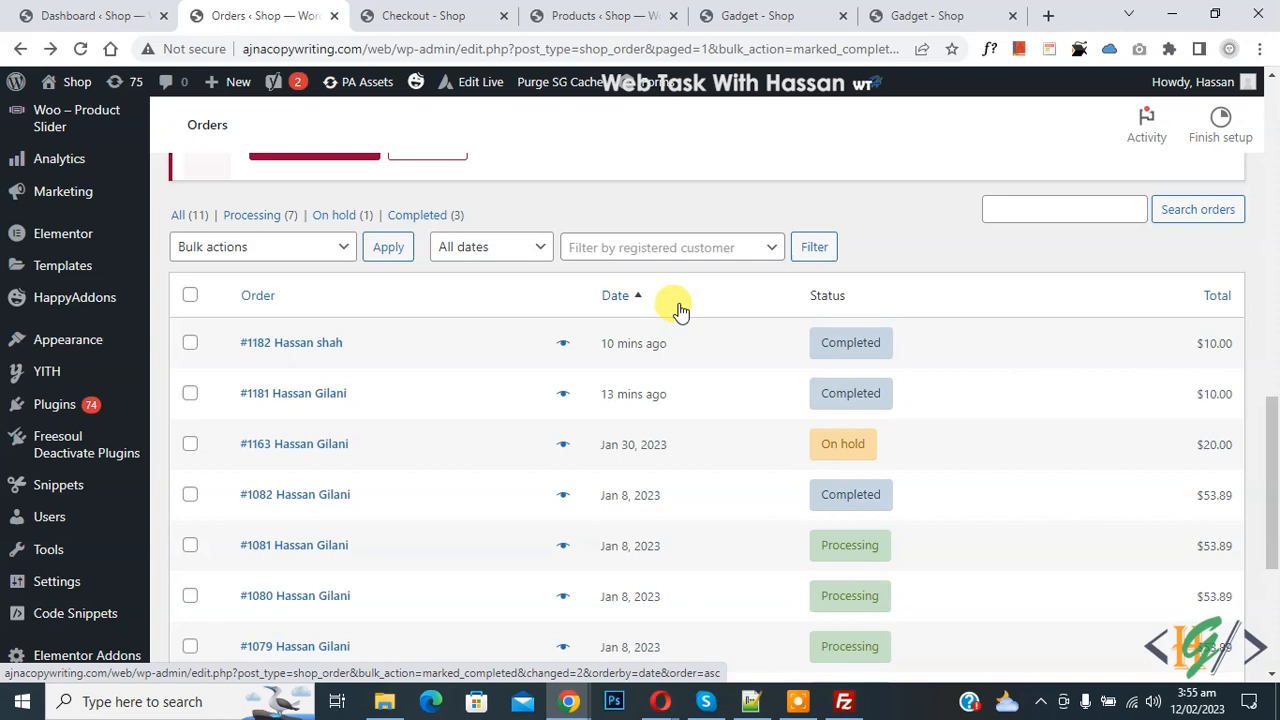
- Switch to the site Dashboard and go to Plugins > Add New
left_click(256, 296)
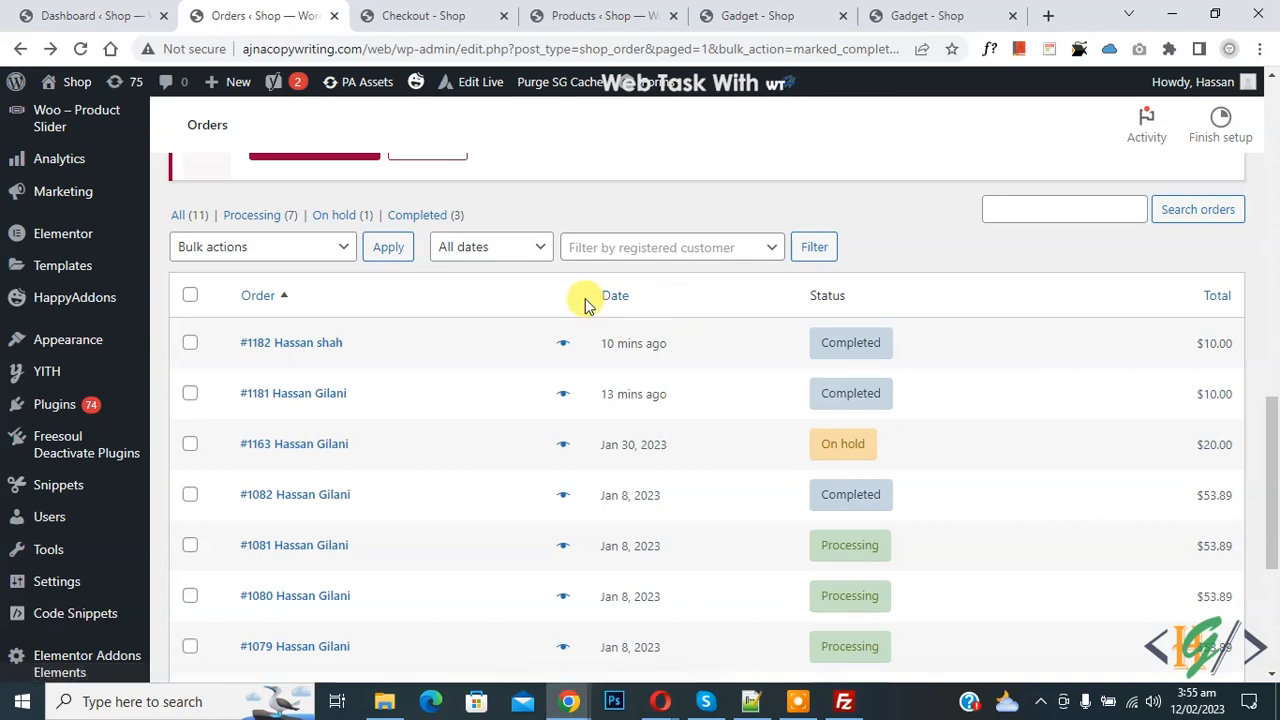
left_click(616, 296)
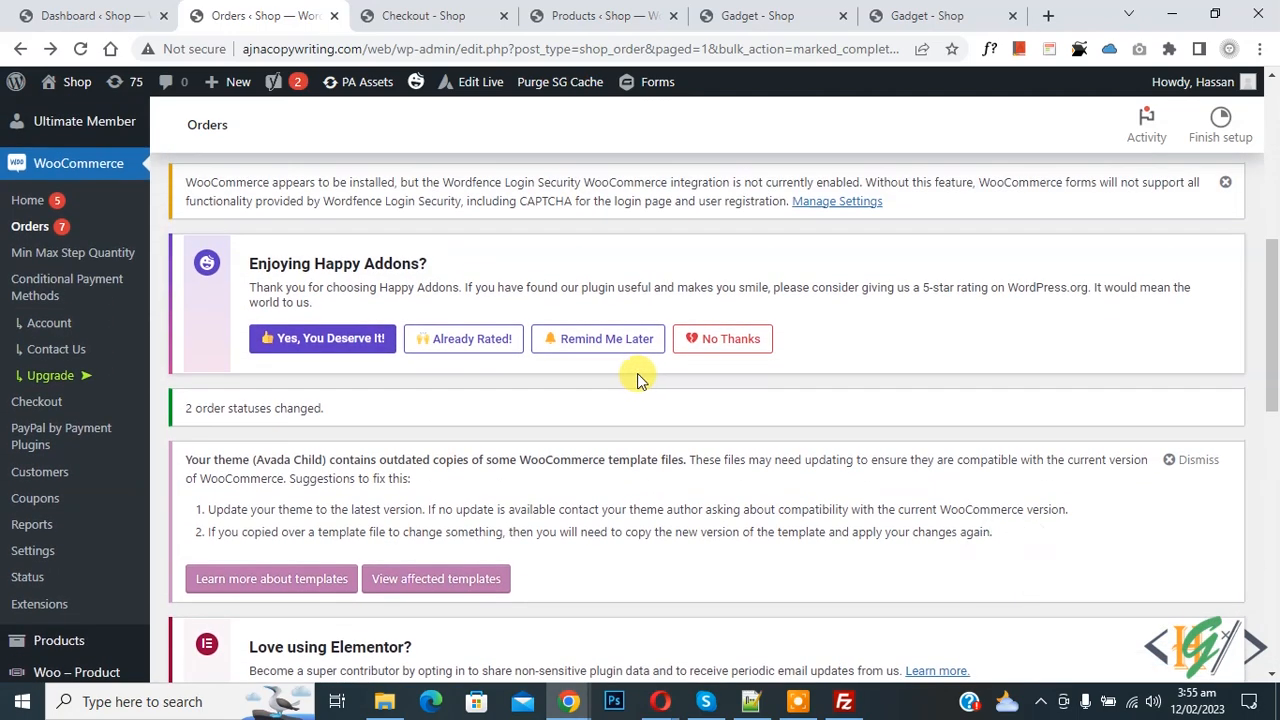
scroll("down", 3)
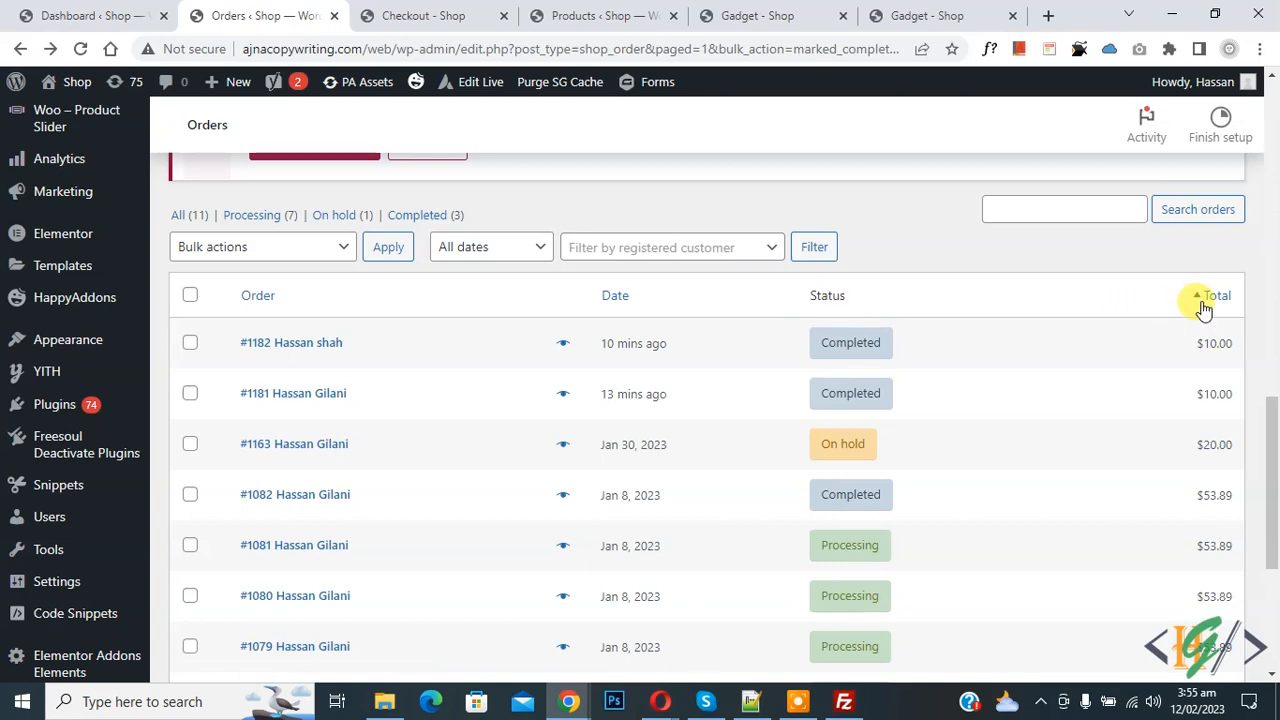
mouse_move(900, 270)
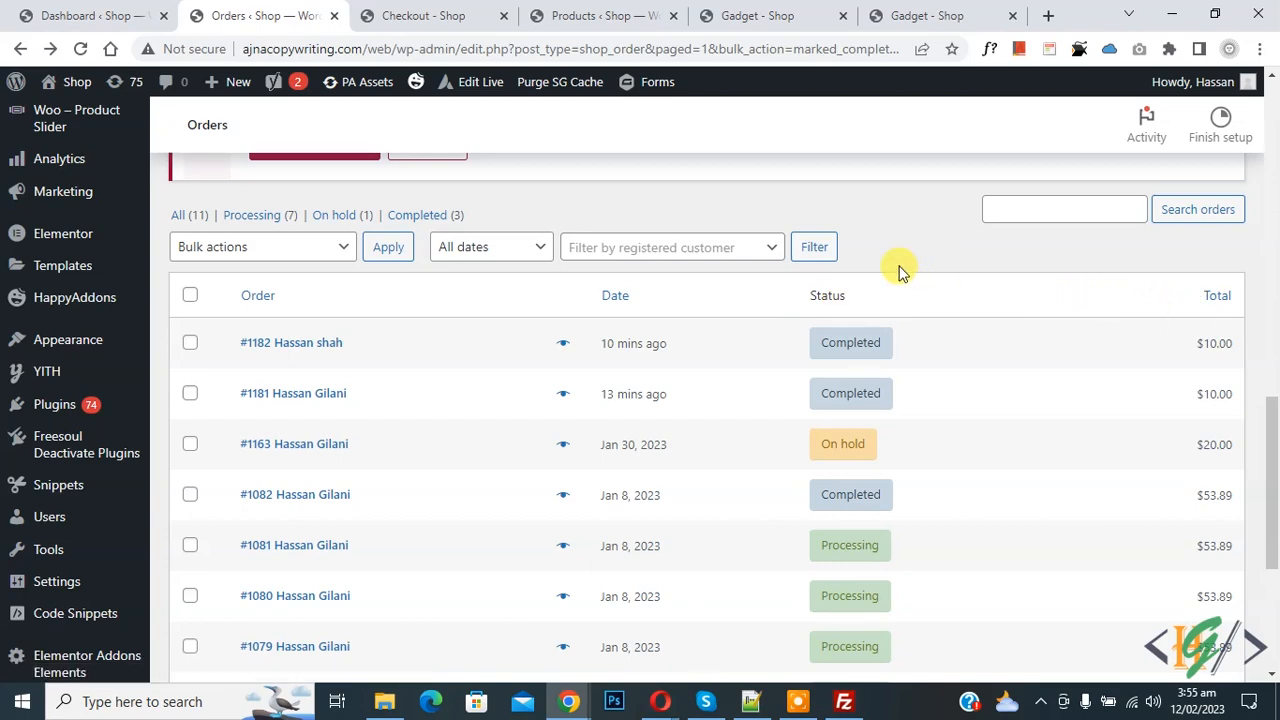
left_click(76, 16)
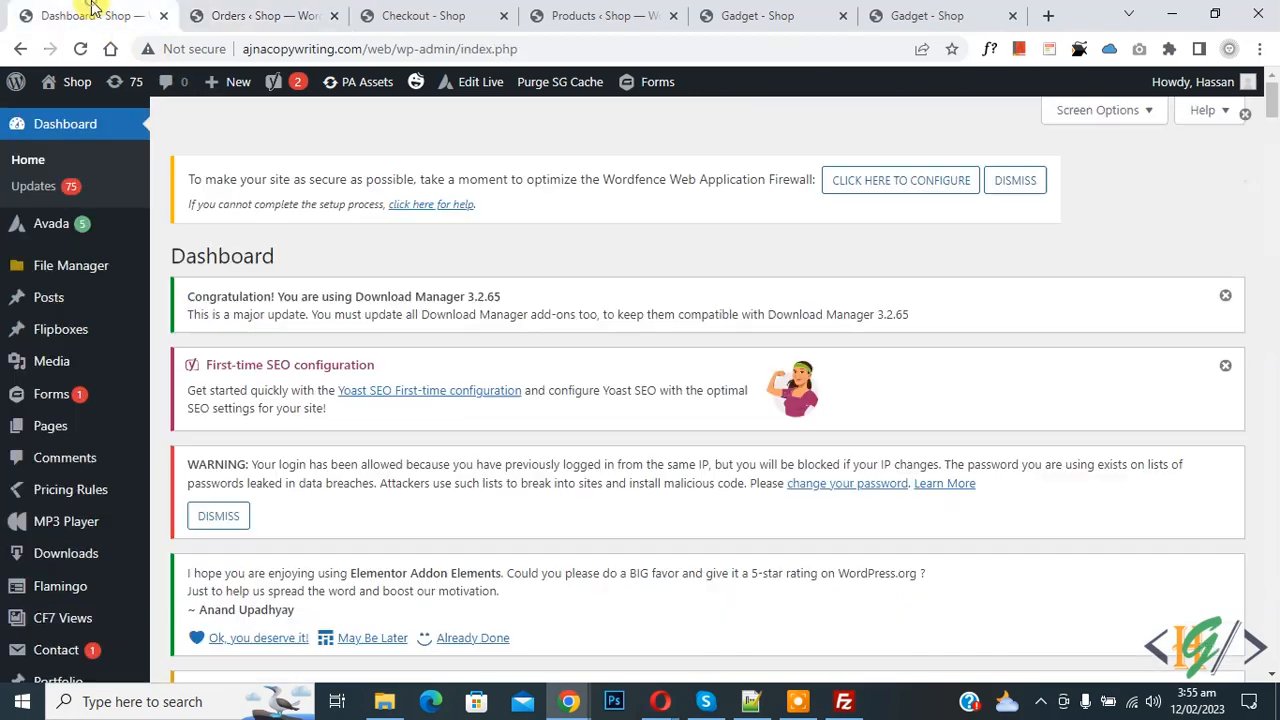
- Search plugins for 'wp code' and confirm WPCode is already active
scroll("down", 3)
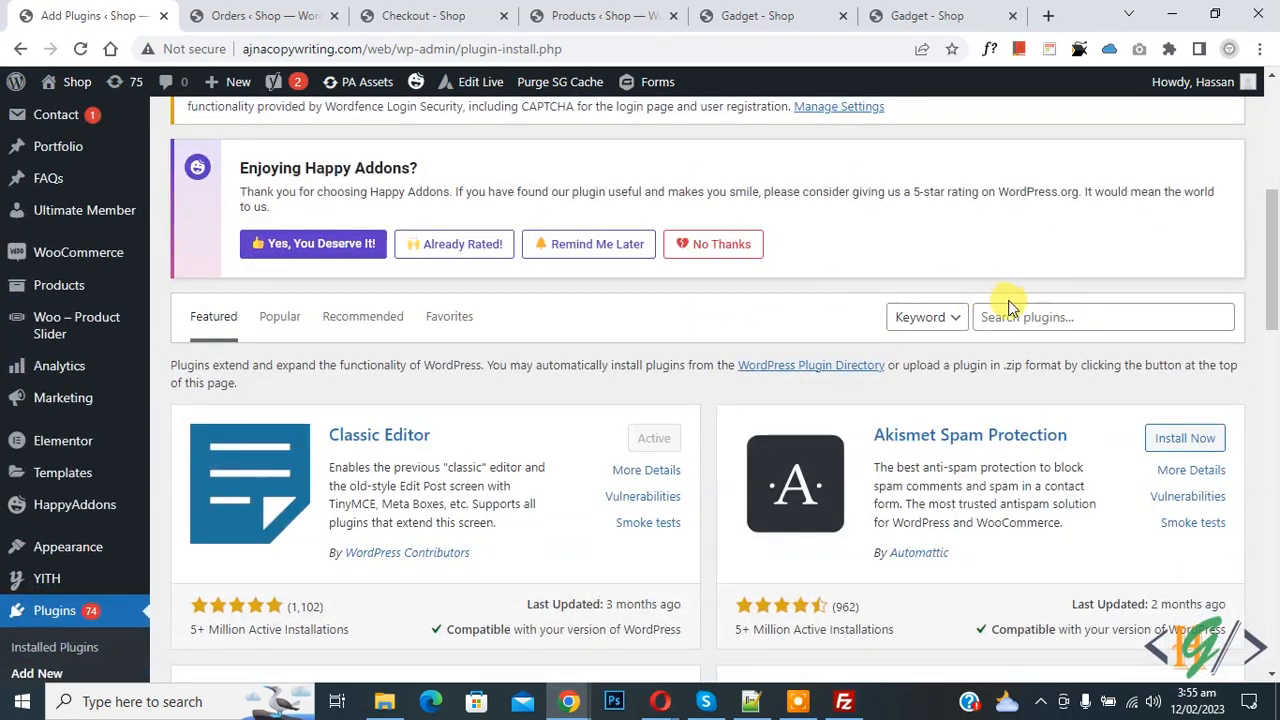
type("wp code")
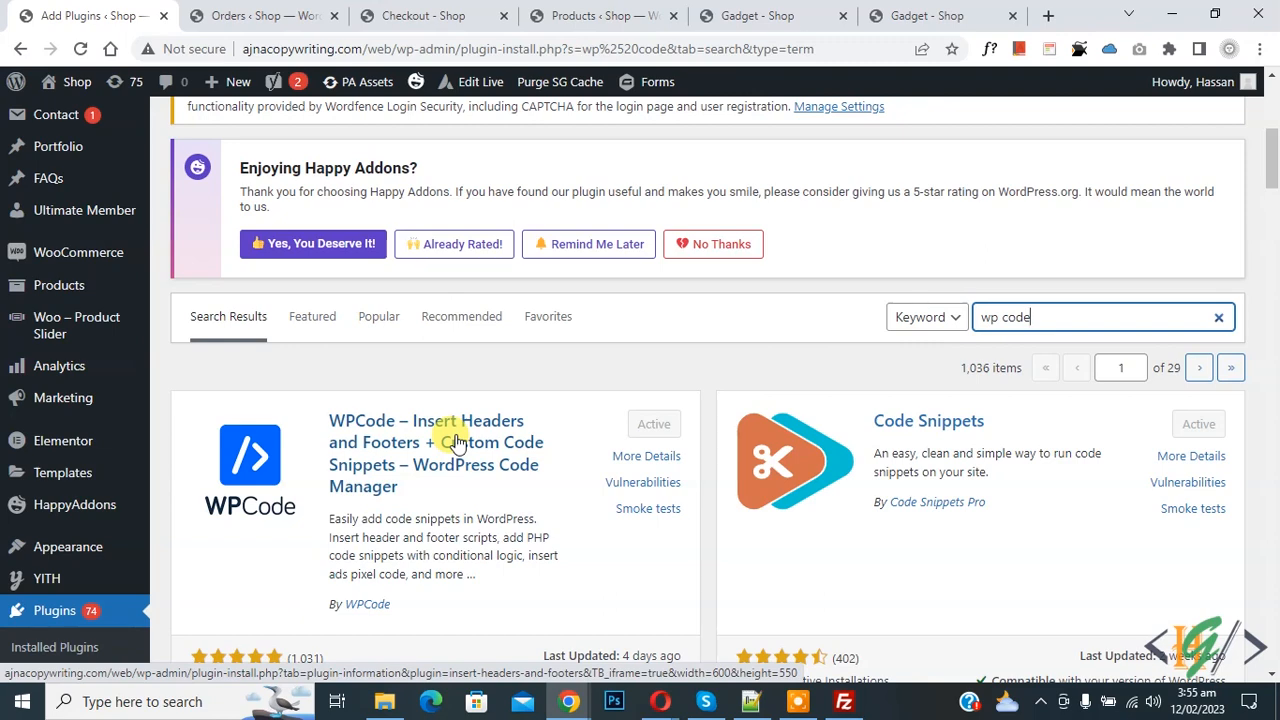
scroll("down", 3)
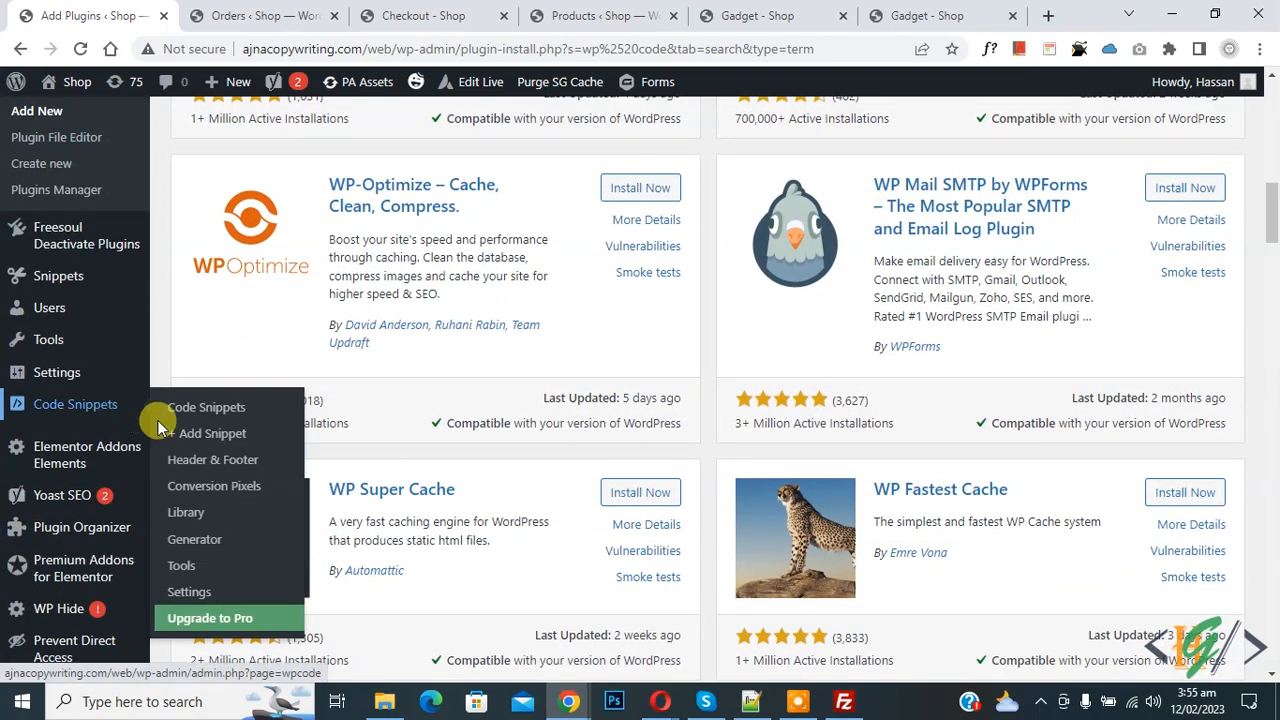
- Start a blank custom WPCode snippet of type PHP Snippet holding the billing Country column code
left_click(208, 408)
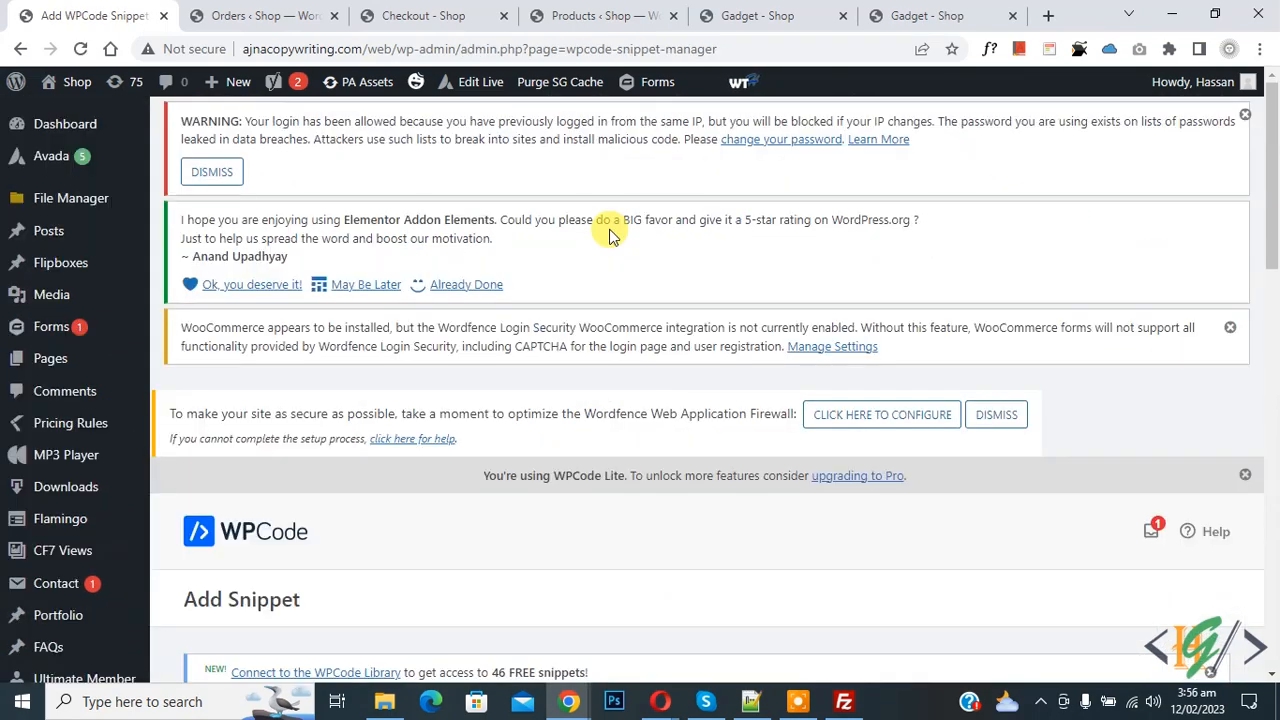
scroll("down", 3)
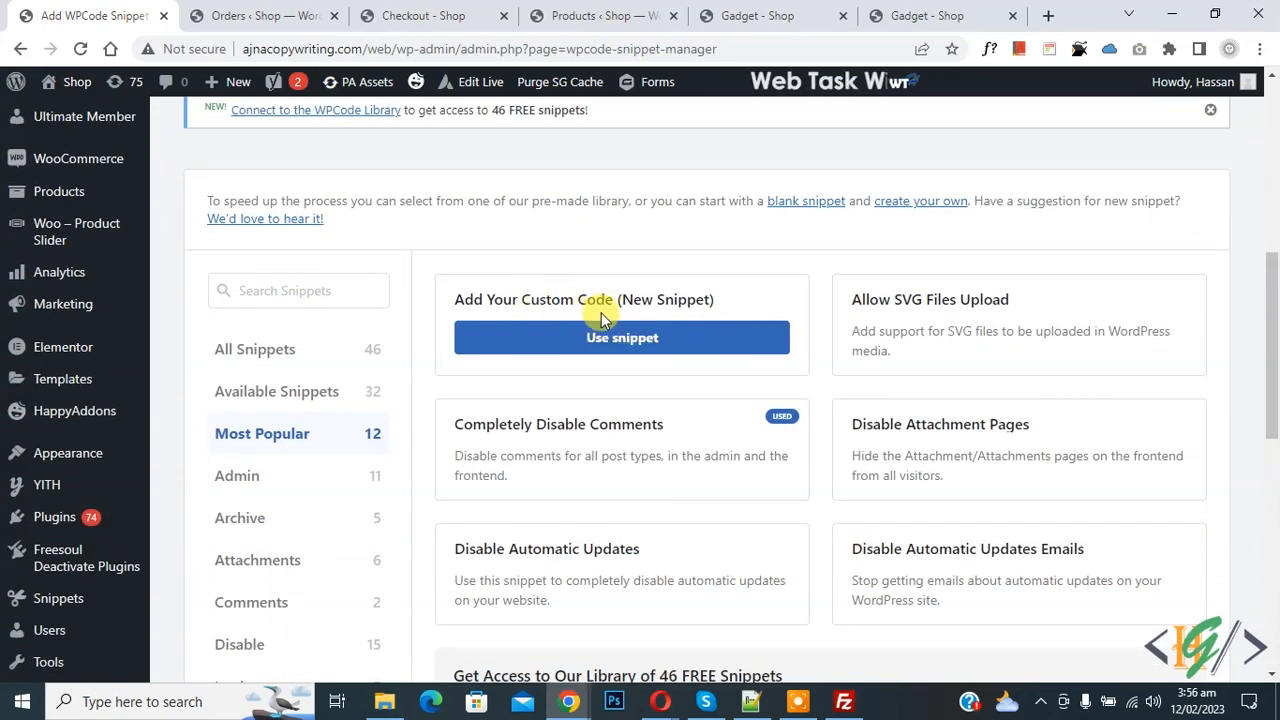
left_click(620, 336)
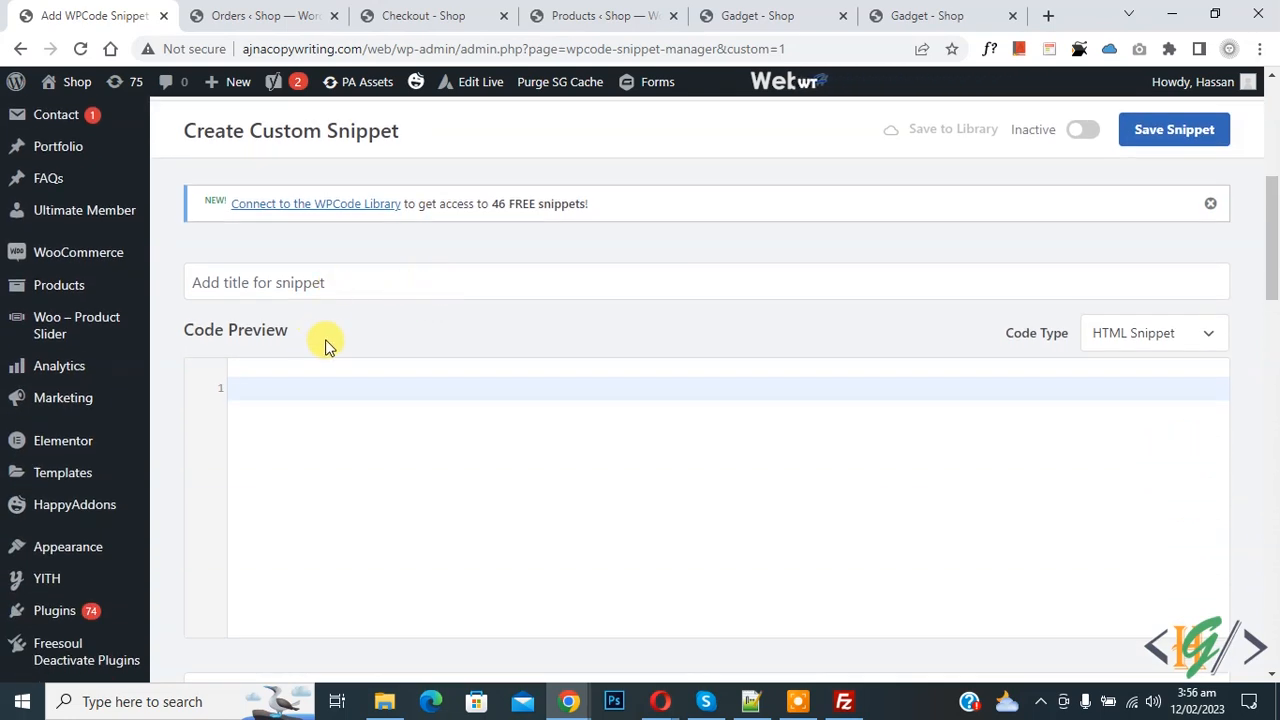
left_click(1152, 332)
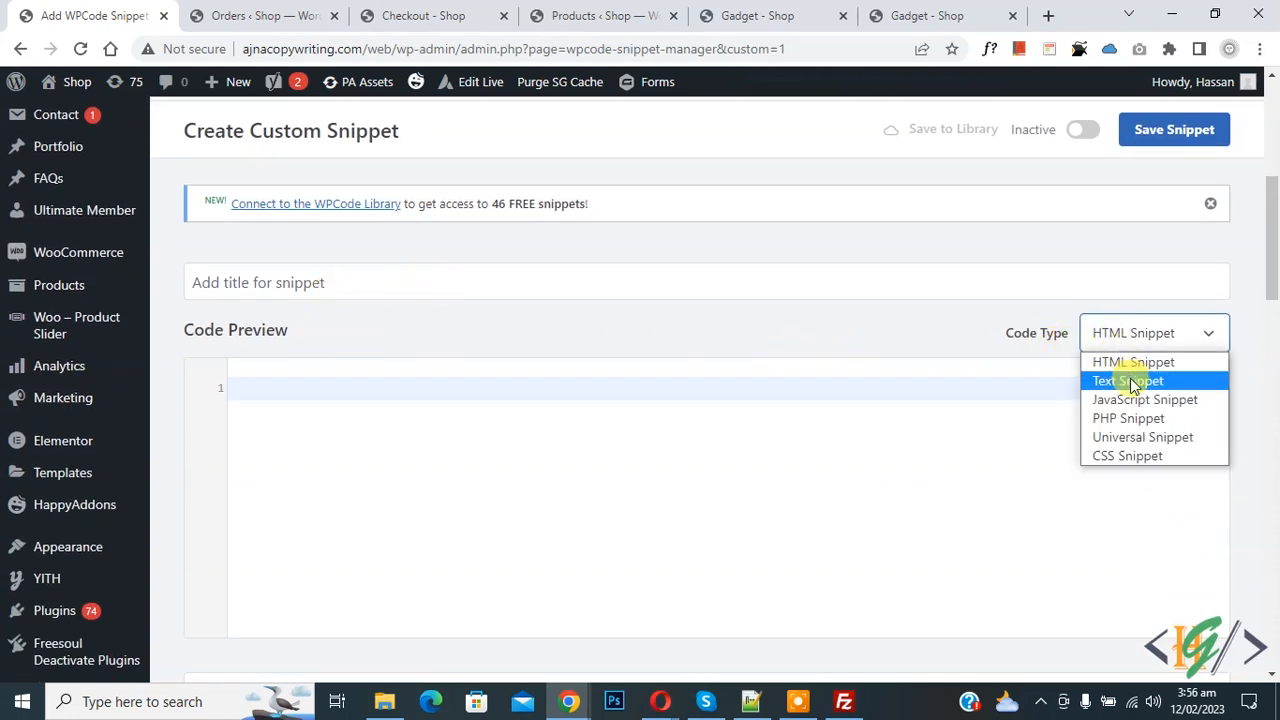
left_click(1128, 418)
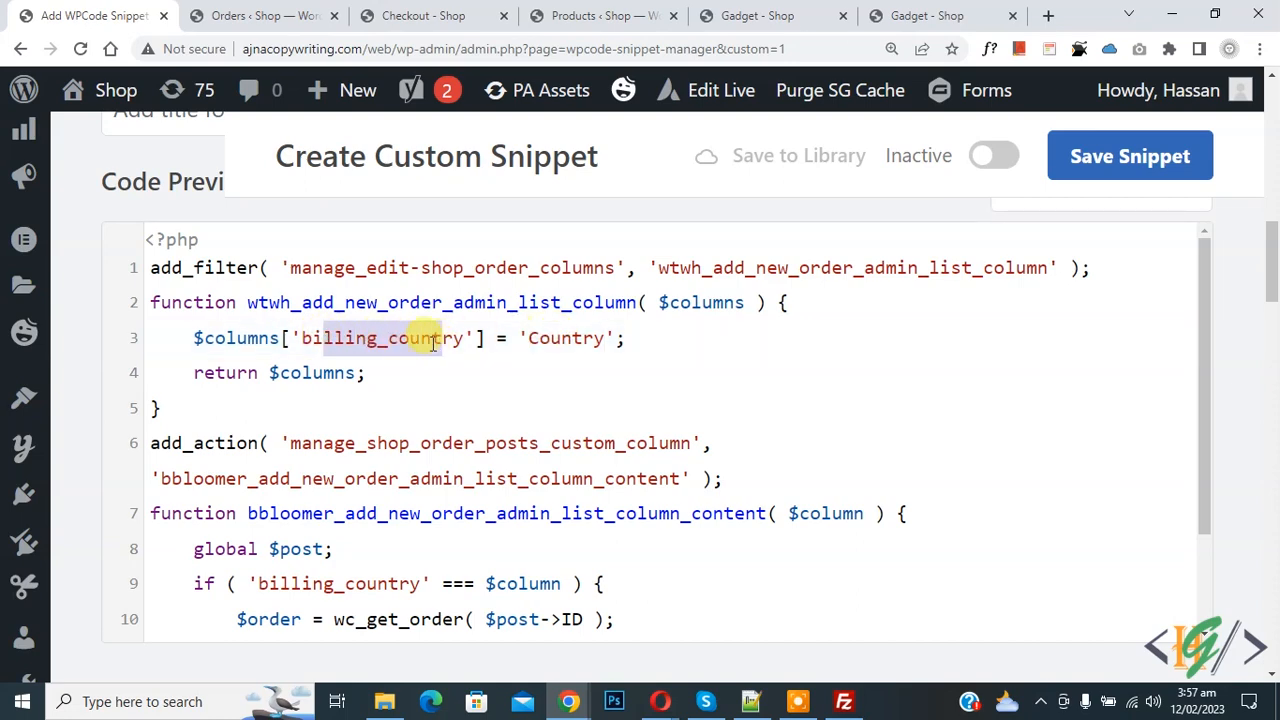
- Keep Auto Insert with Run Everywhere, set the snippet Active and save it
scroll("down", 3)
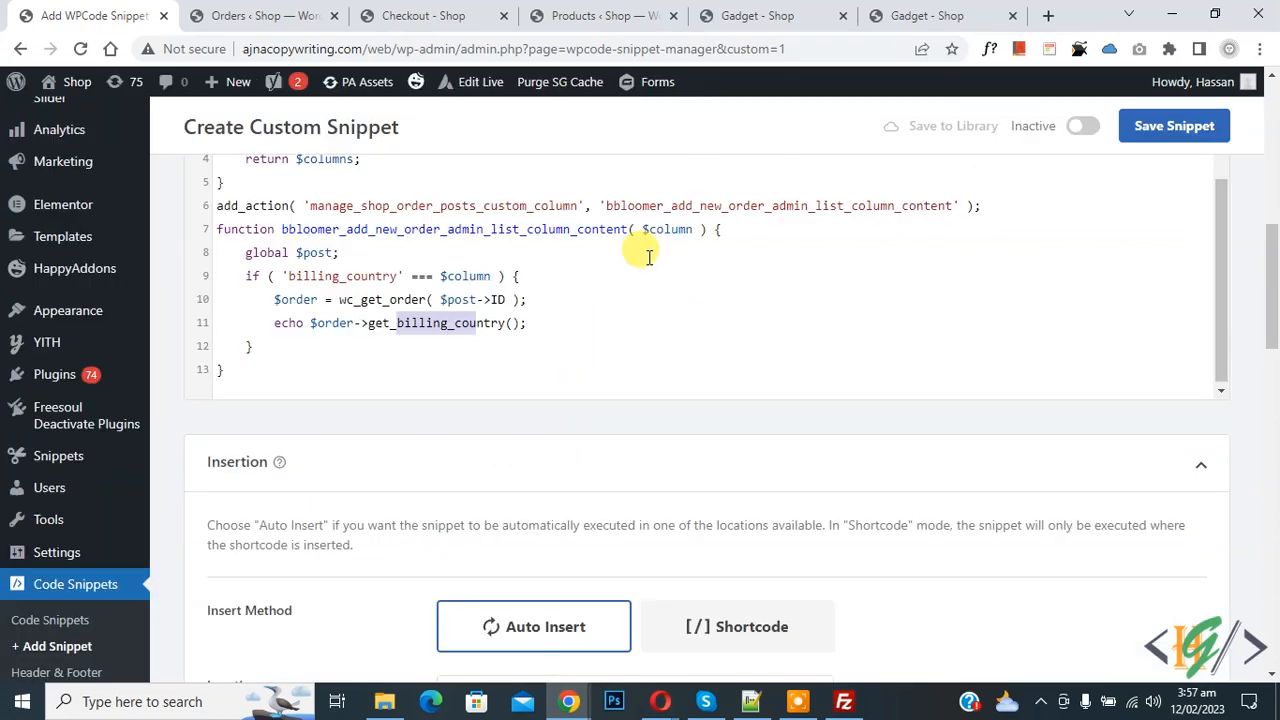
scroll("down", 3)
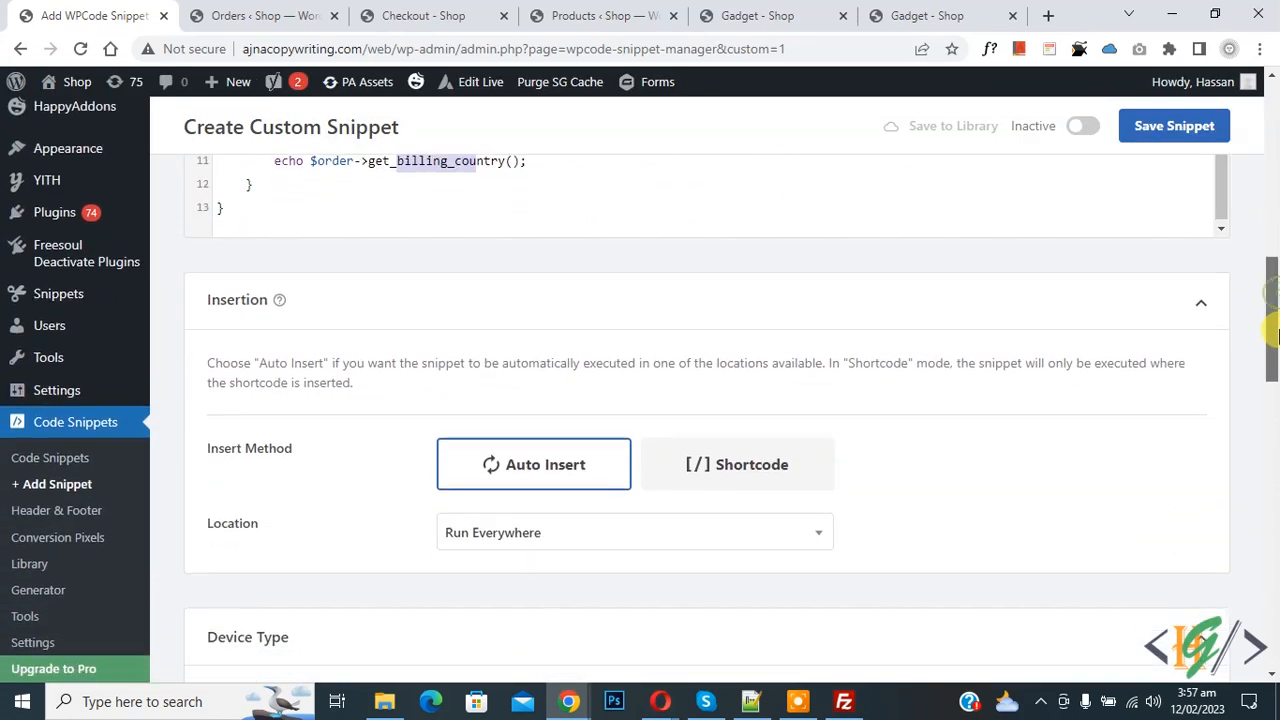
scroll("down", 3)
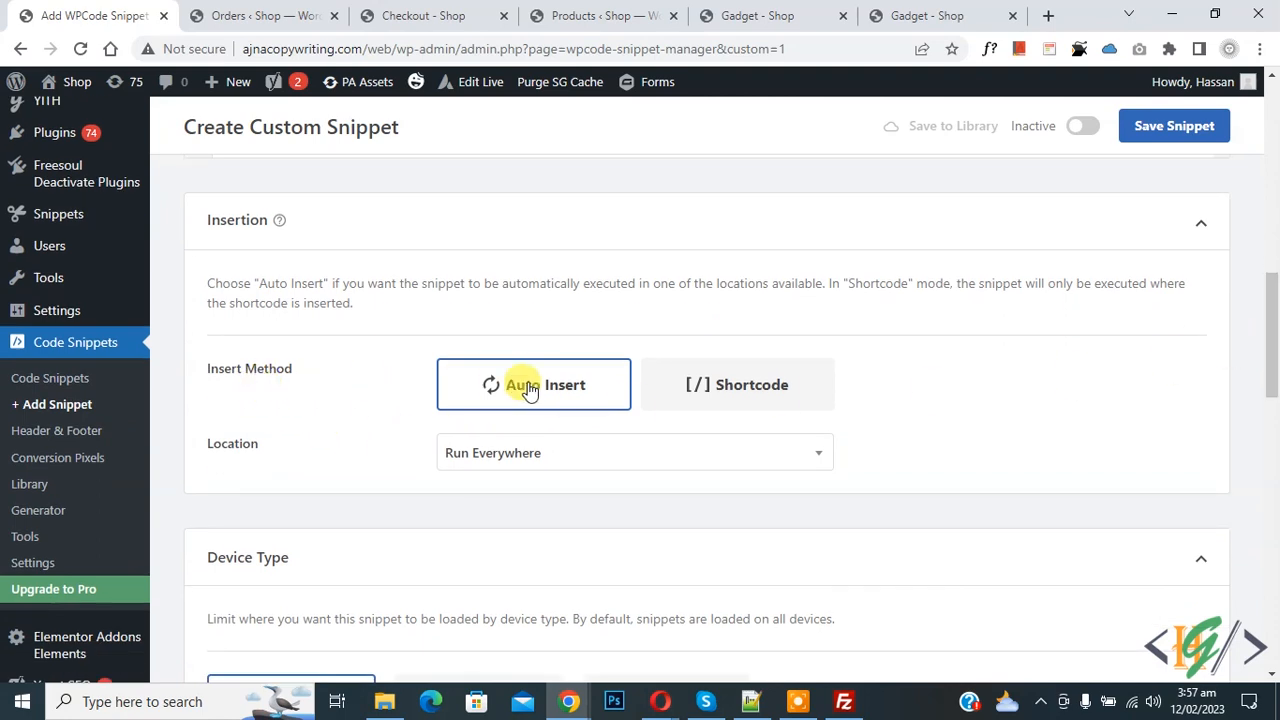
mouse_move(1008, 186)
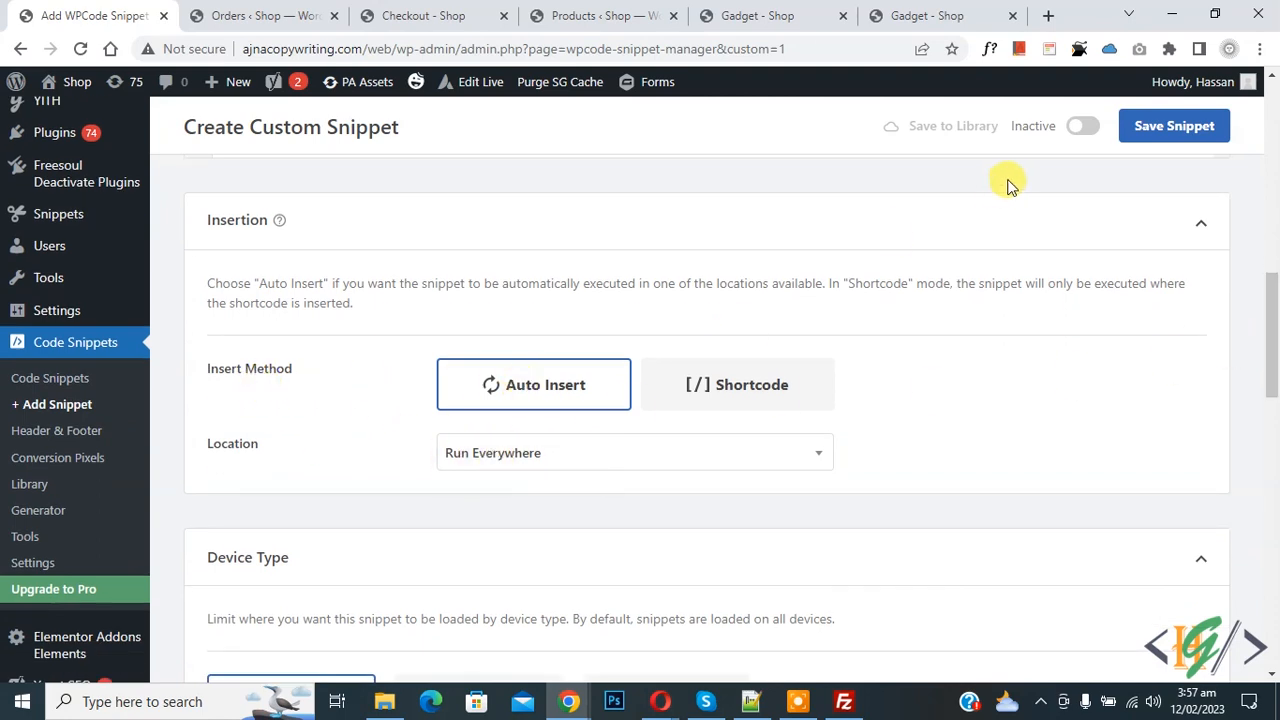
left_click(1082, 124)
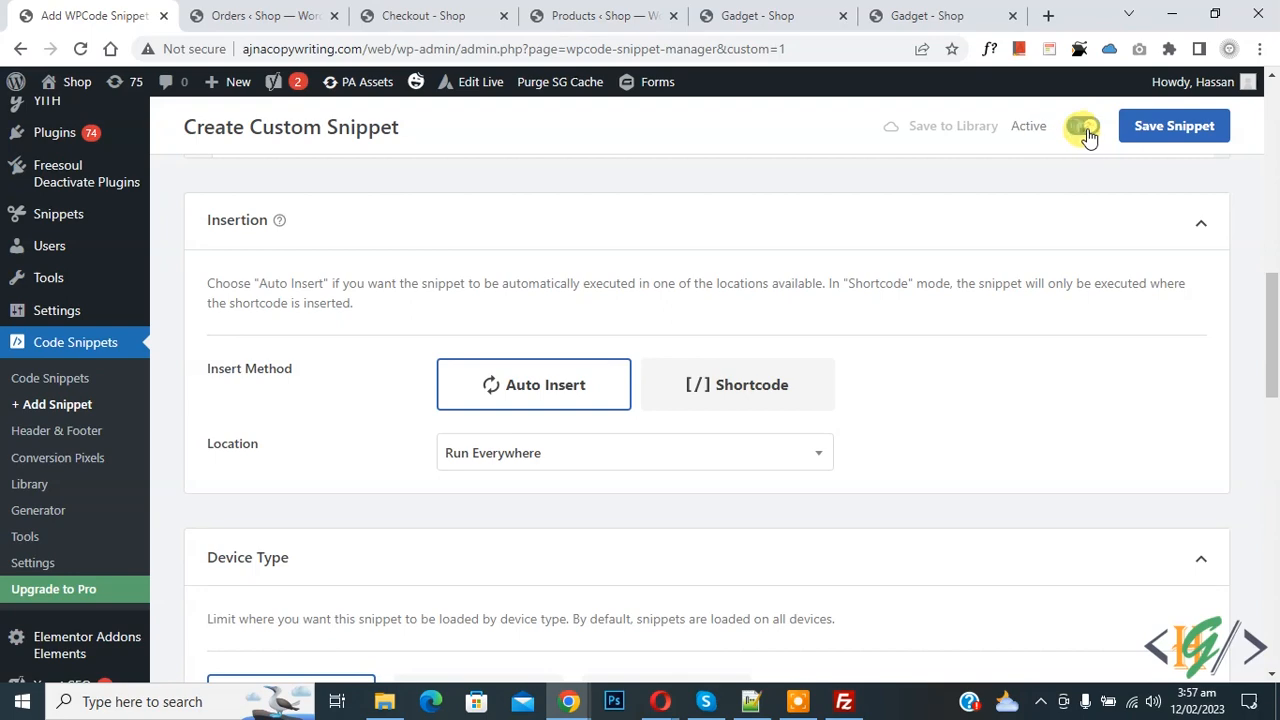
left_click(1172, 124)
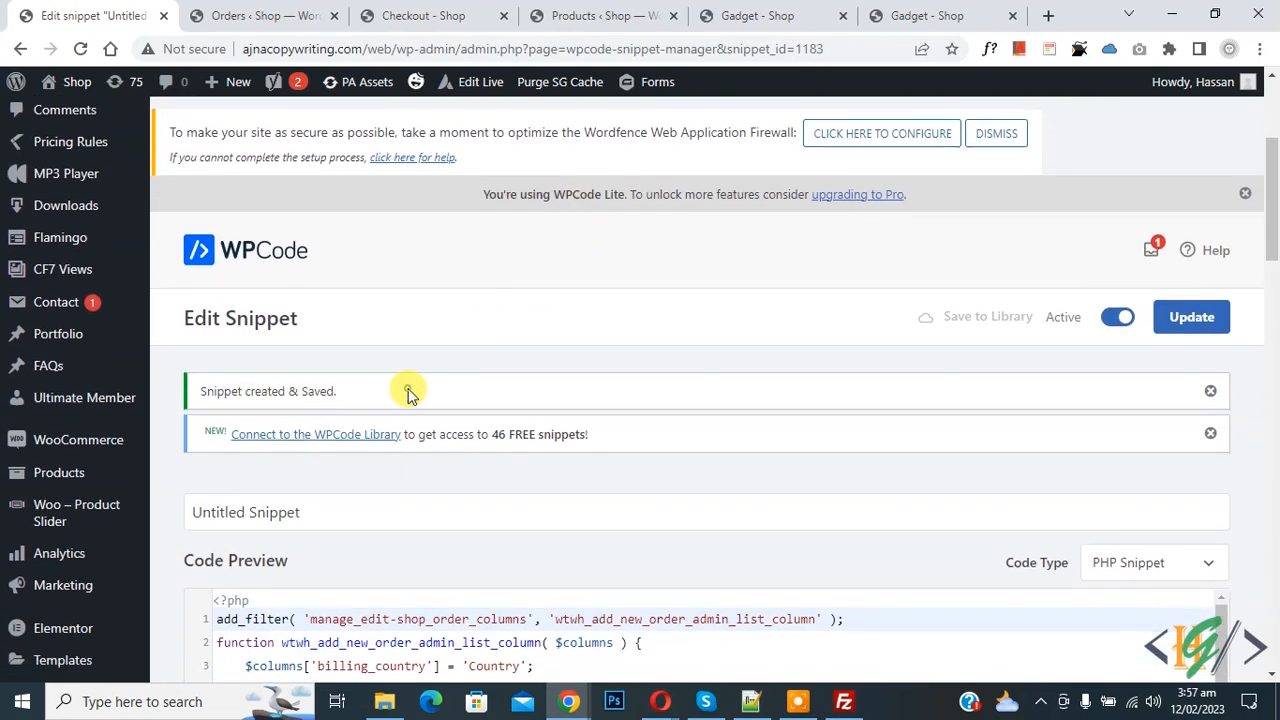
- Check the Orders list now shows a Country column with PK, then go to the shop checkout page
left_click(264, 16)
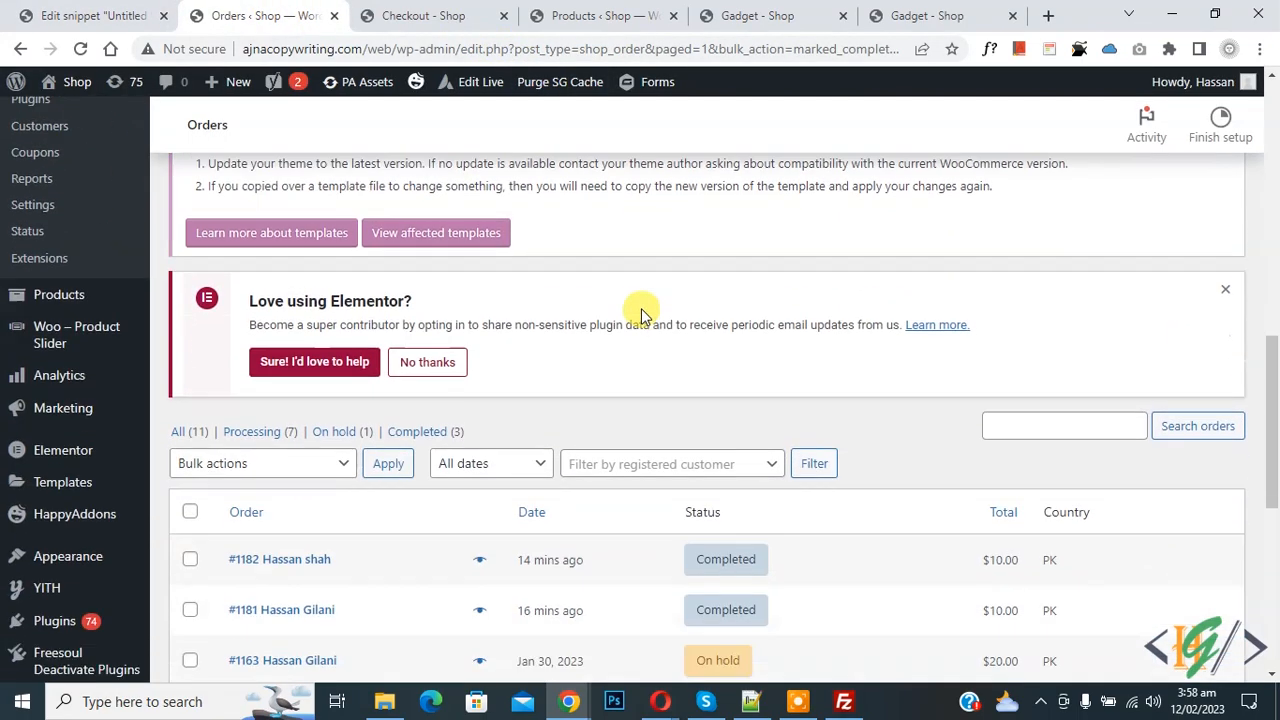
scroll("down", 3)
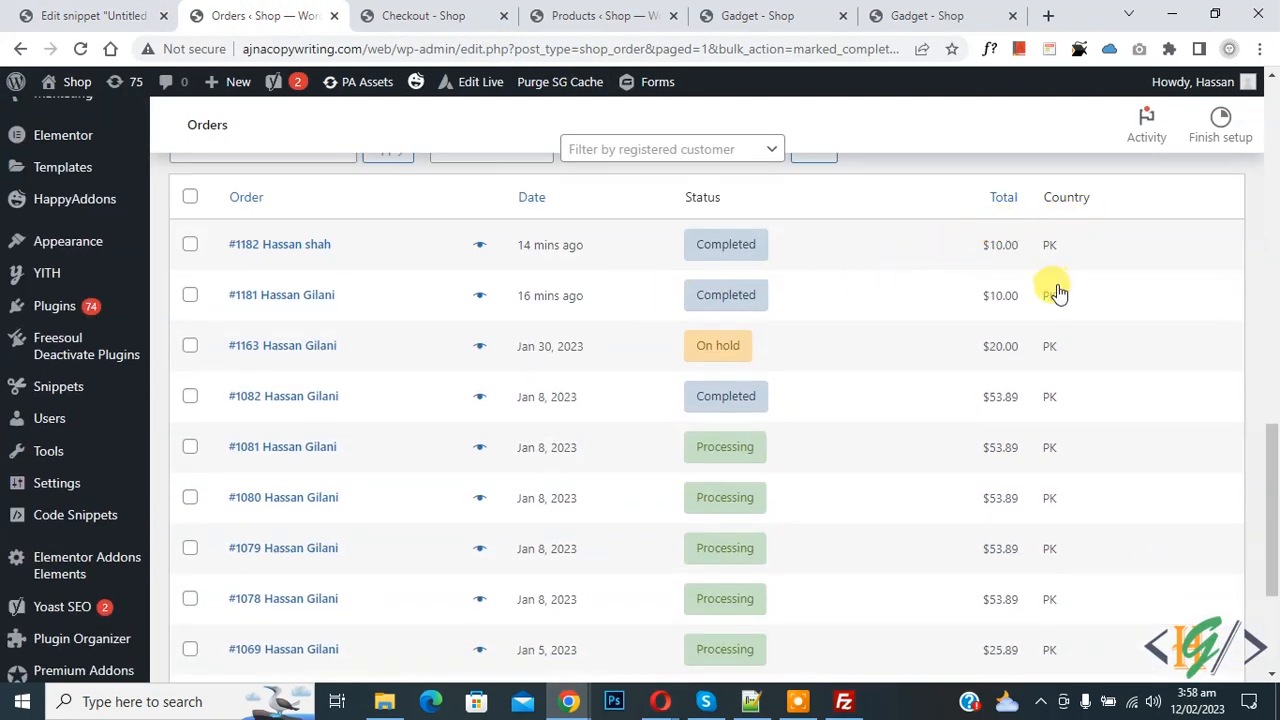
mouse_move(1064, 272)
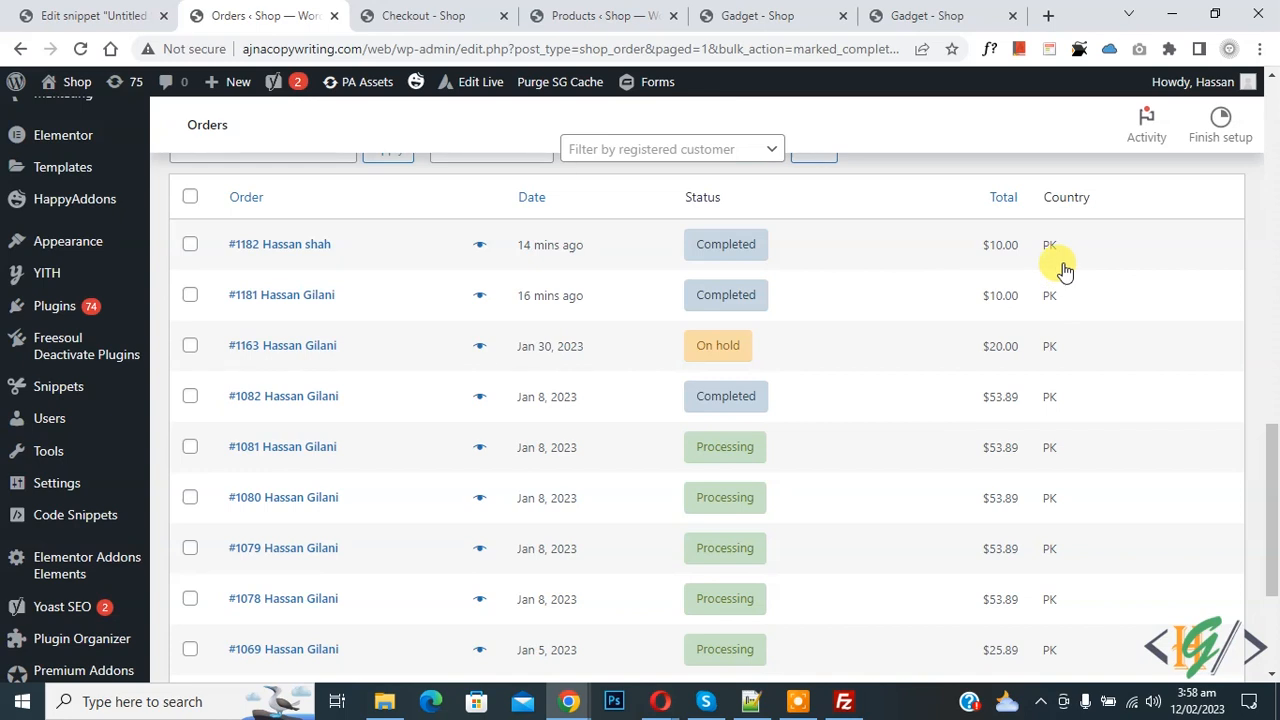
left_click(424, 16)
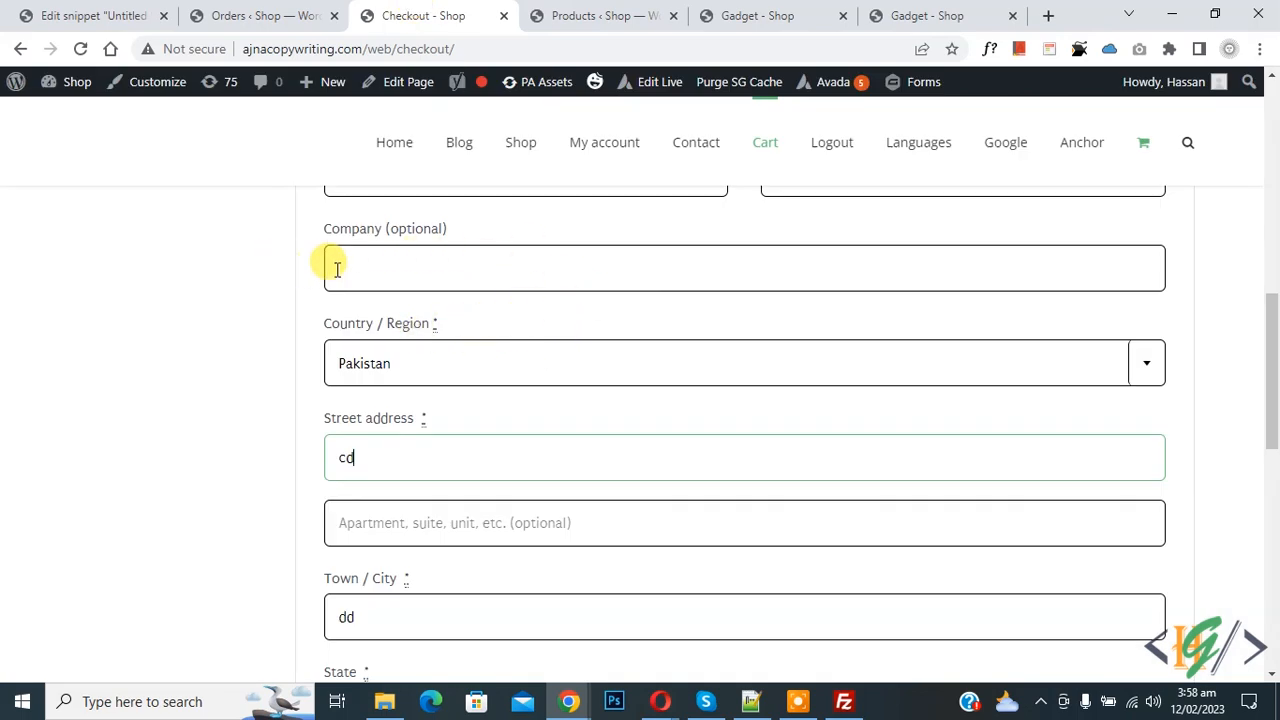
- Inspect the Street address field to find its name billing_address_1, then return to the snippet editor
scroll("down", 3)
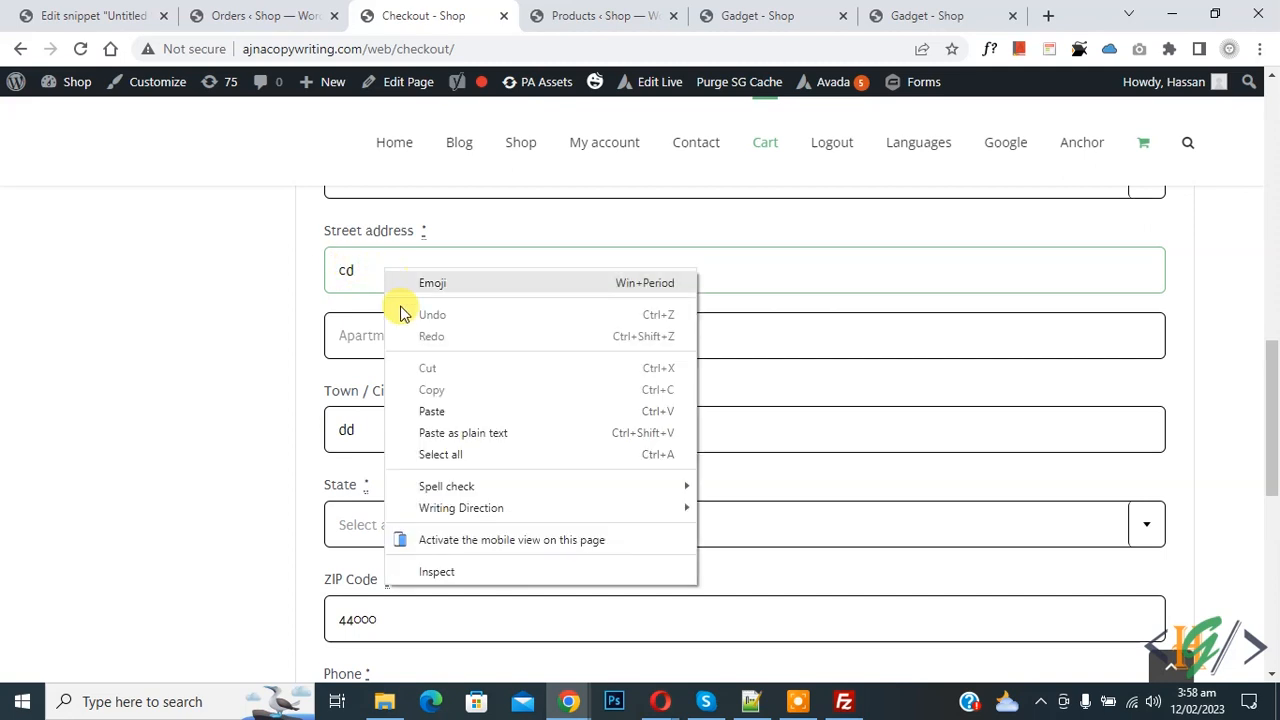
left_click(436, 572)
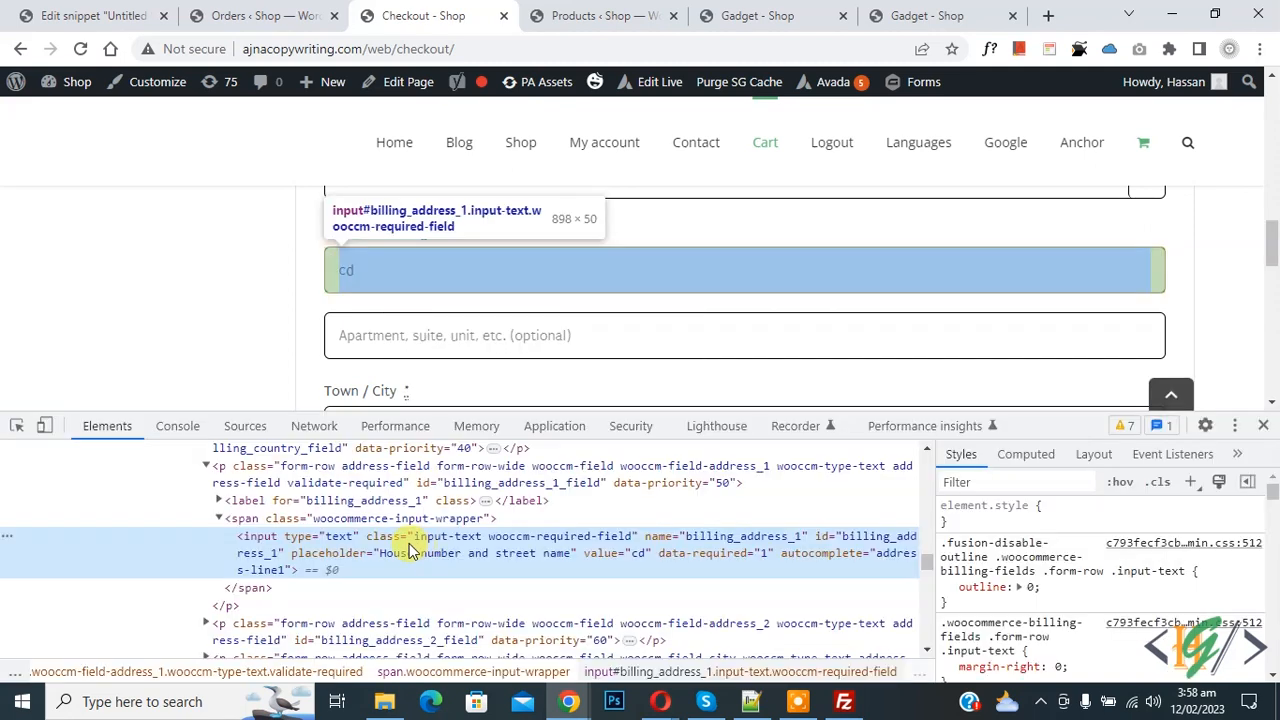
mouse_move(324, 552)
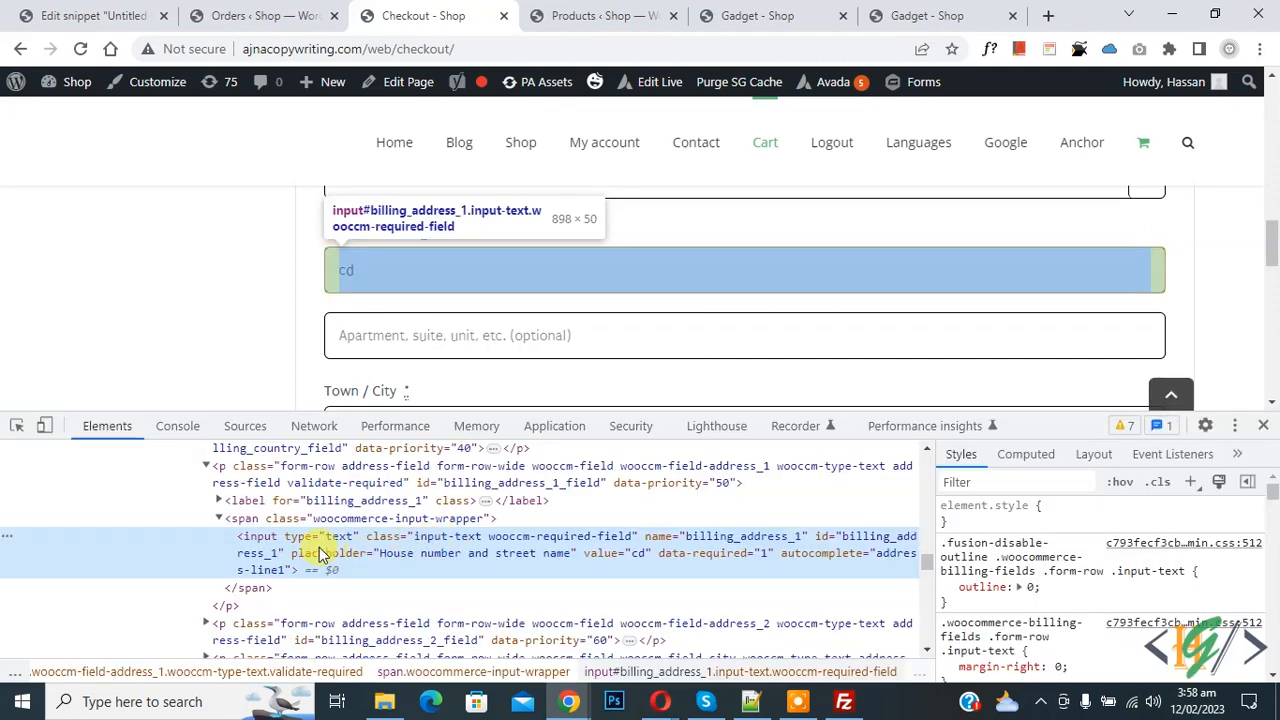
mouse_move(716, 536)
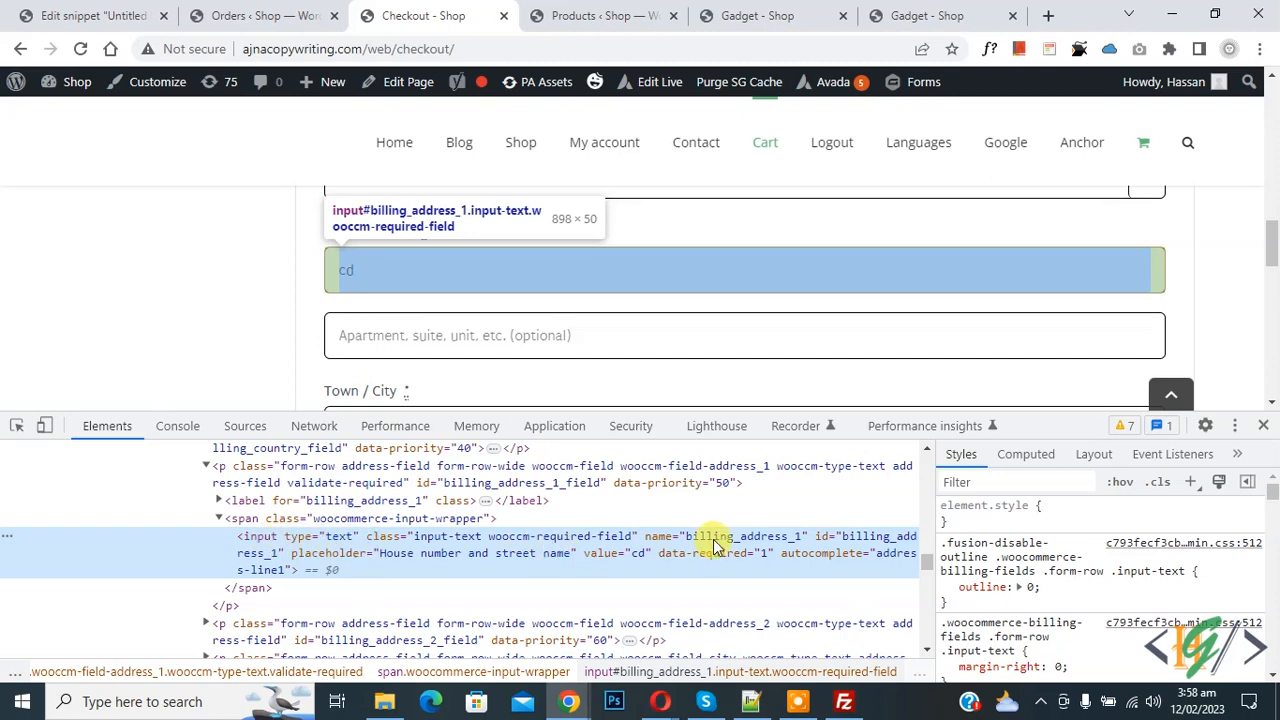
mouse_move(858, 540)
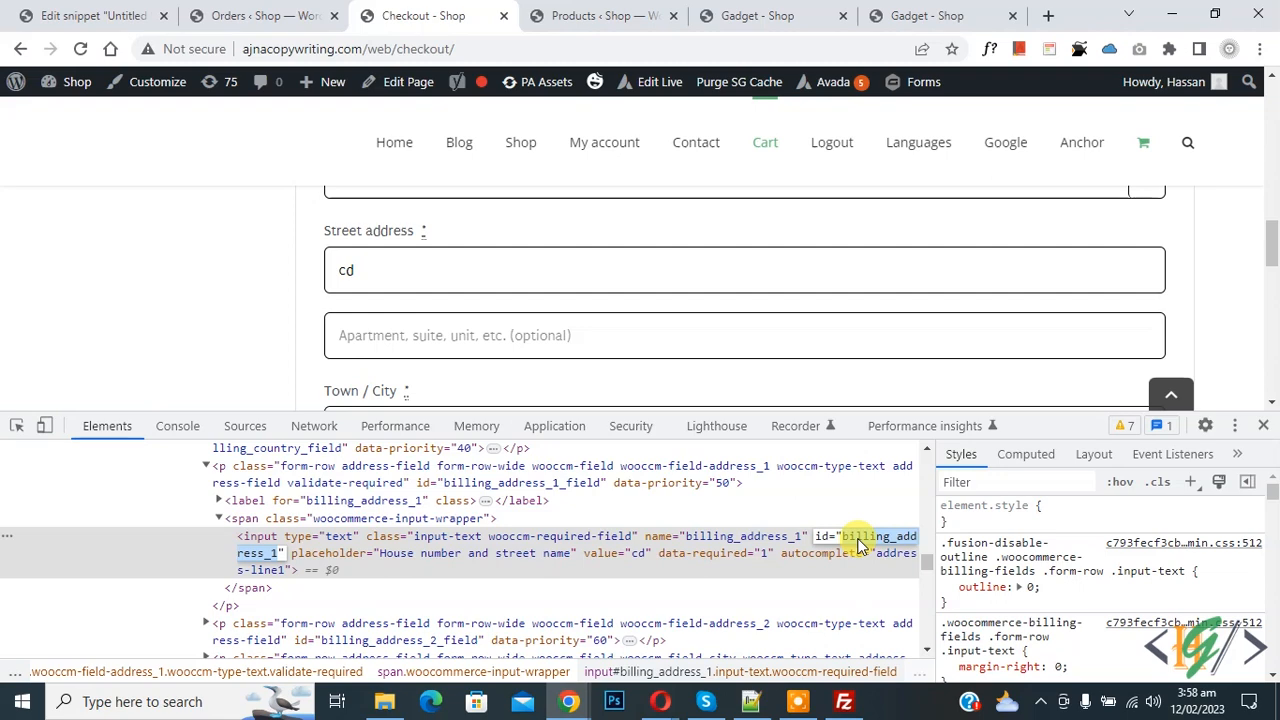
left_click(96, 16)
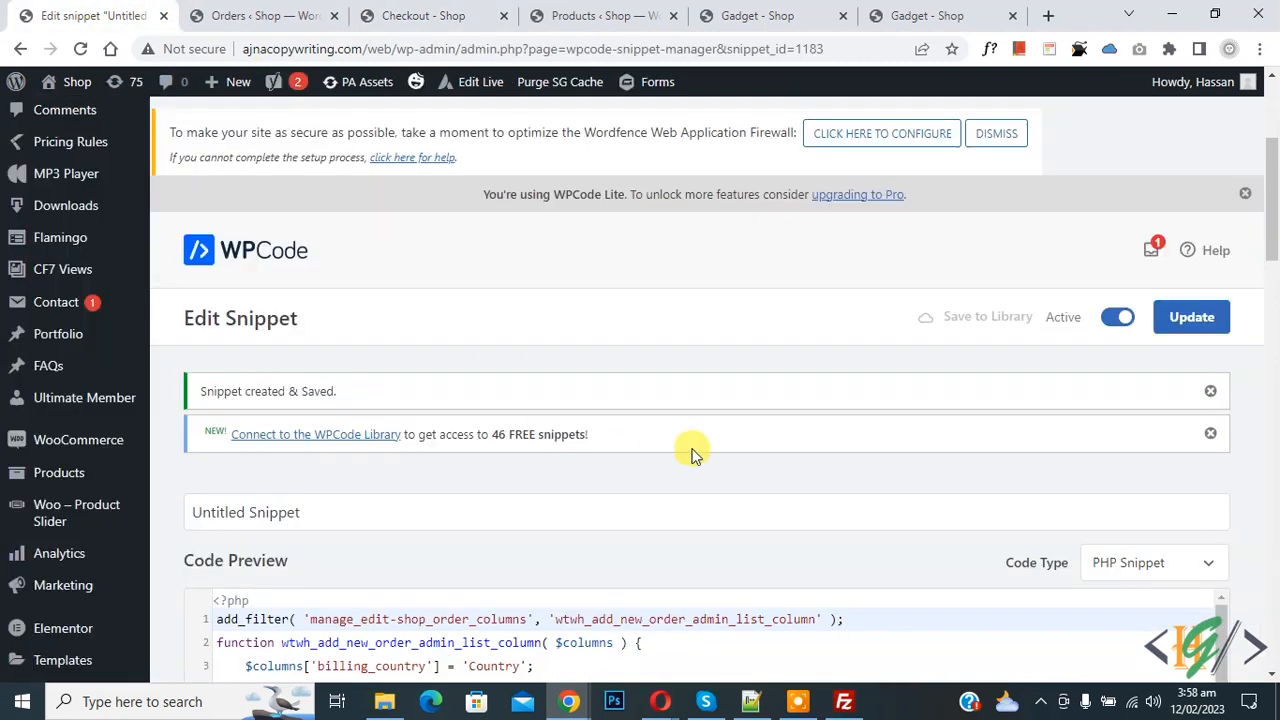
- Replace billing_country with billing_address_1 and the 'Country' label with 'Street'
scroll("down", 3)
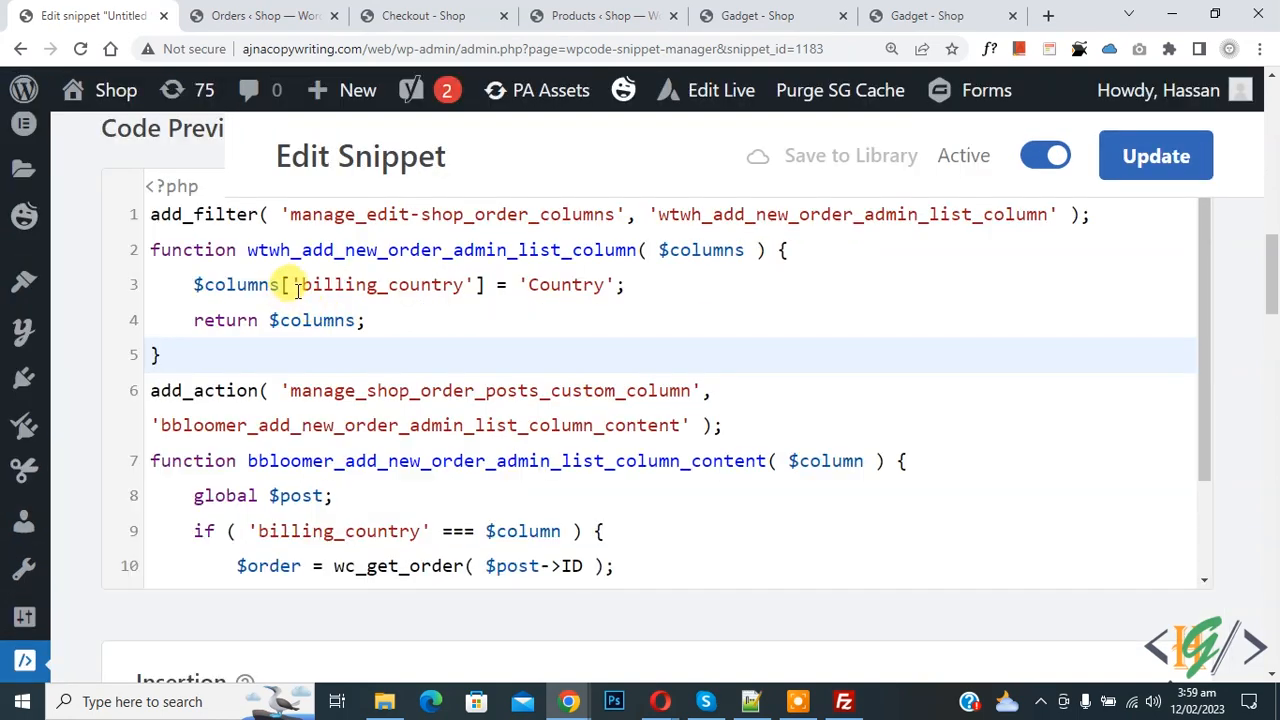
double_click(380, 284)
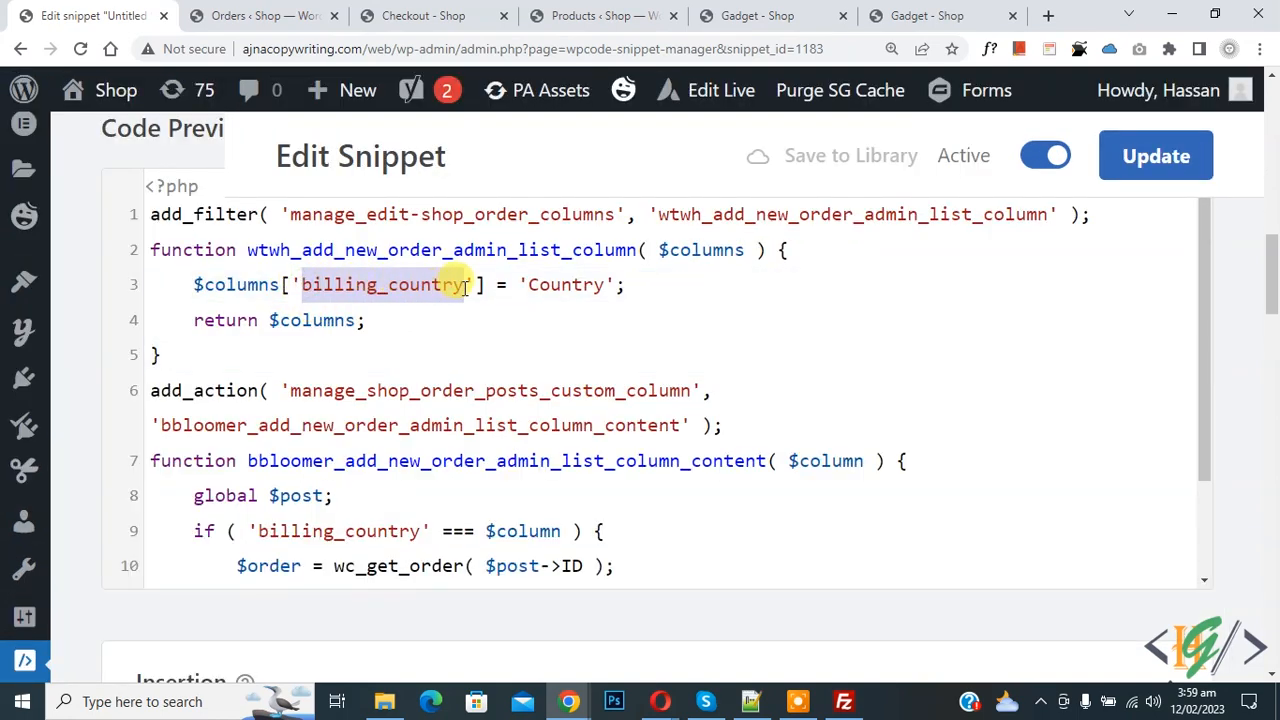
type("billing_address_1")
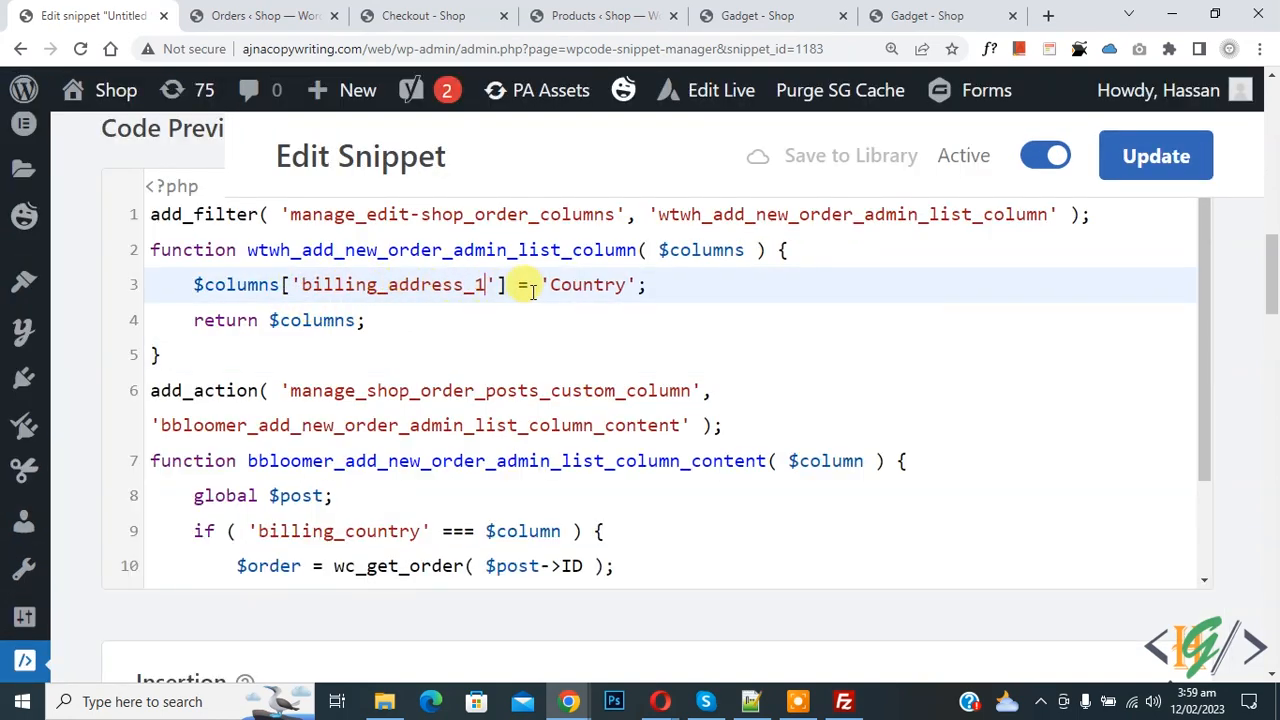
type("S")
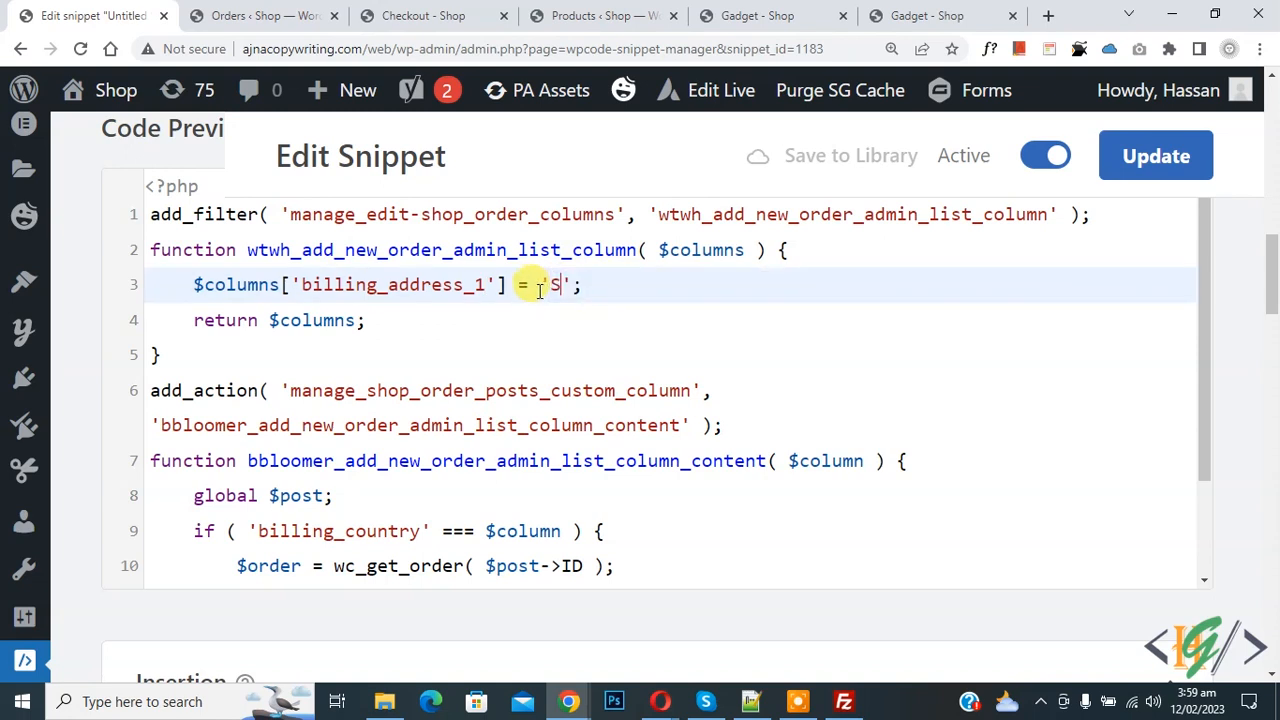
type("treet")
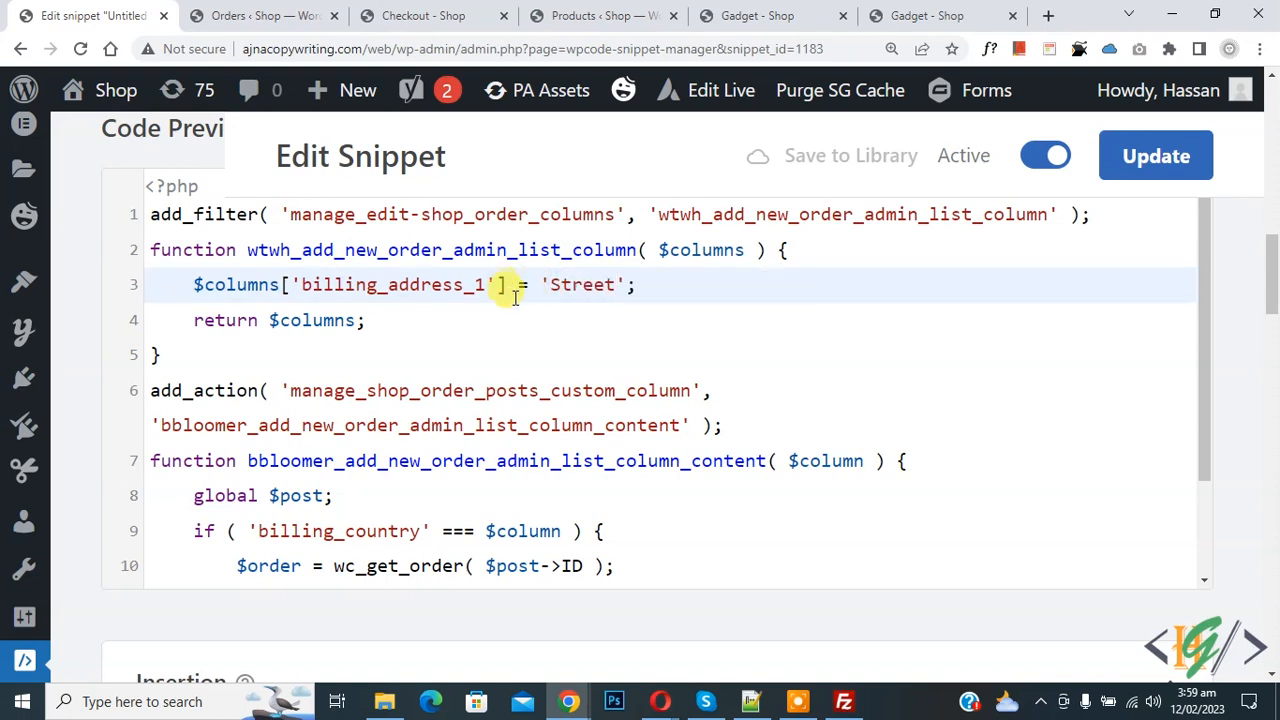
- Change get_billing_country to get_billing_address_1 and update the snippet
scroll("down", 3)
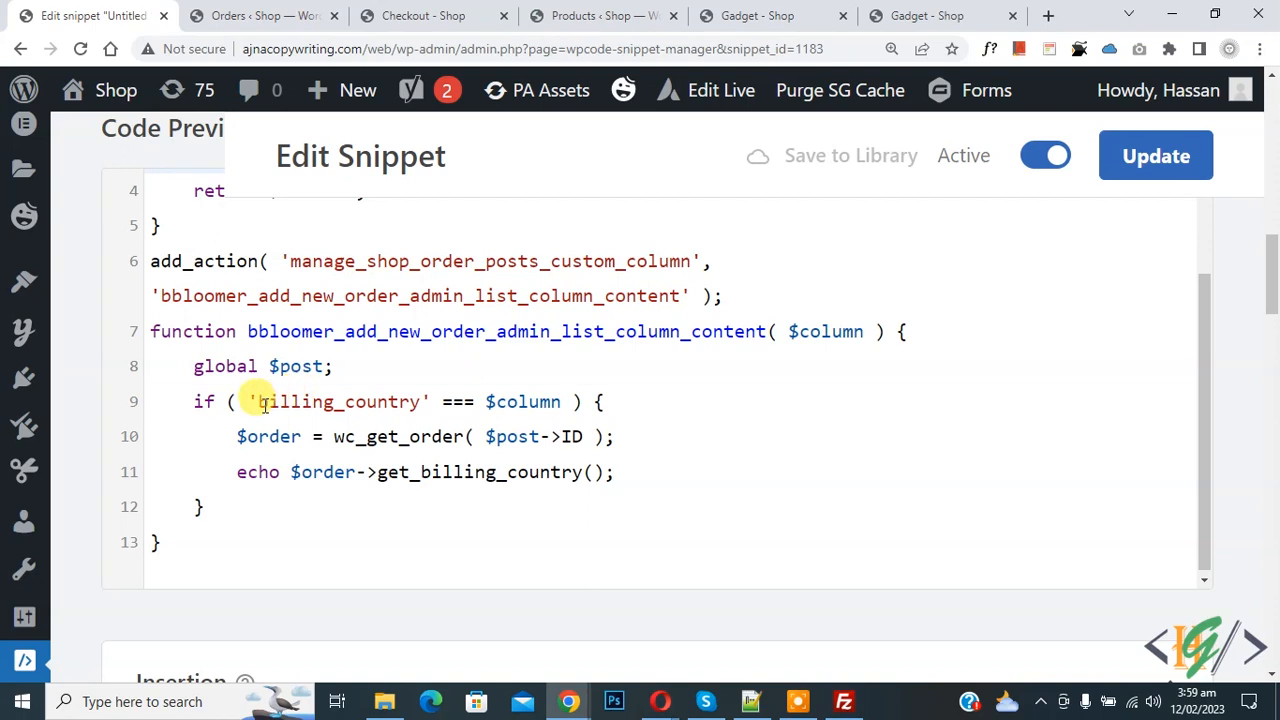
type("billing_address_1")
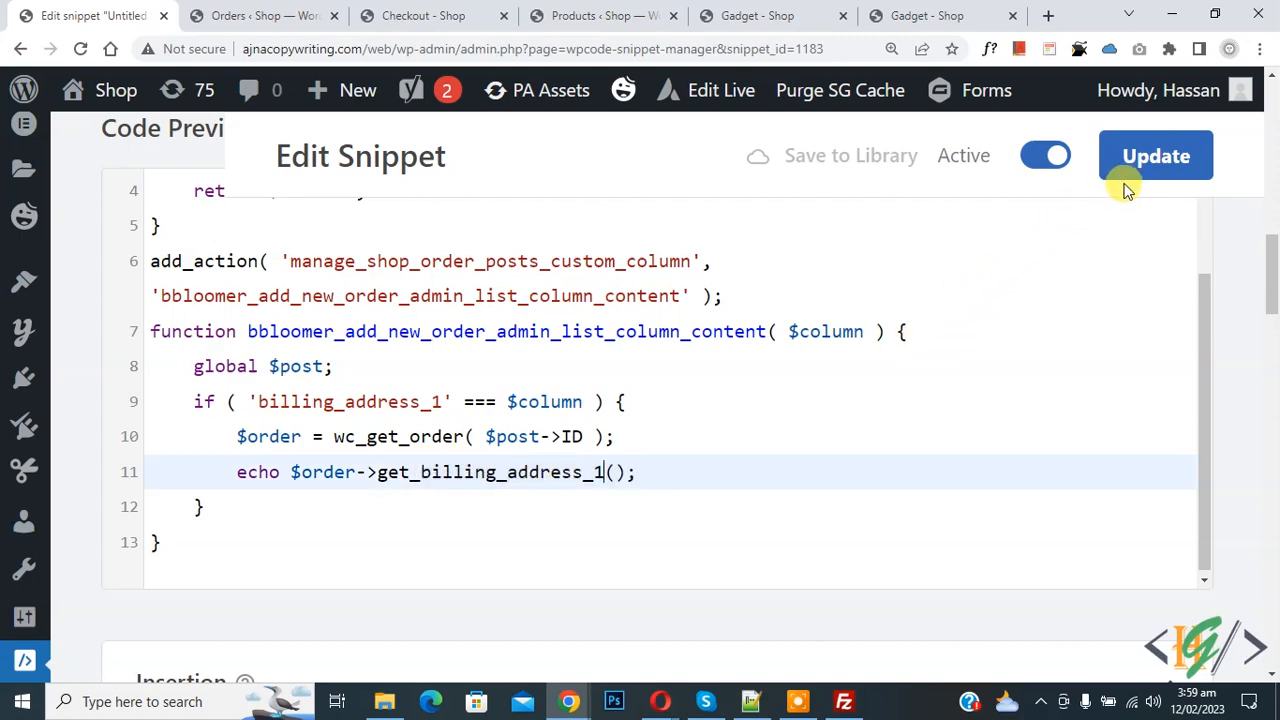
left_click(1156, 156)
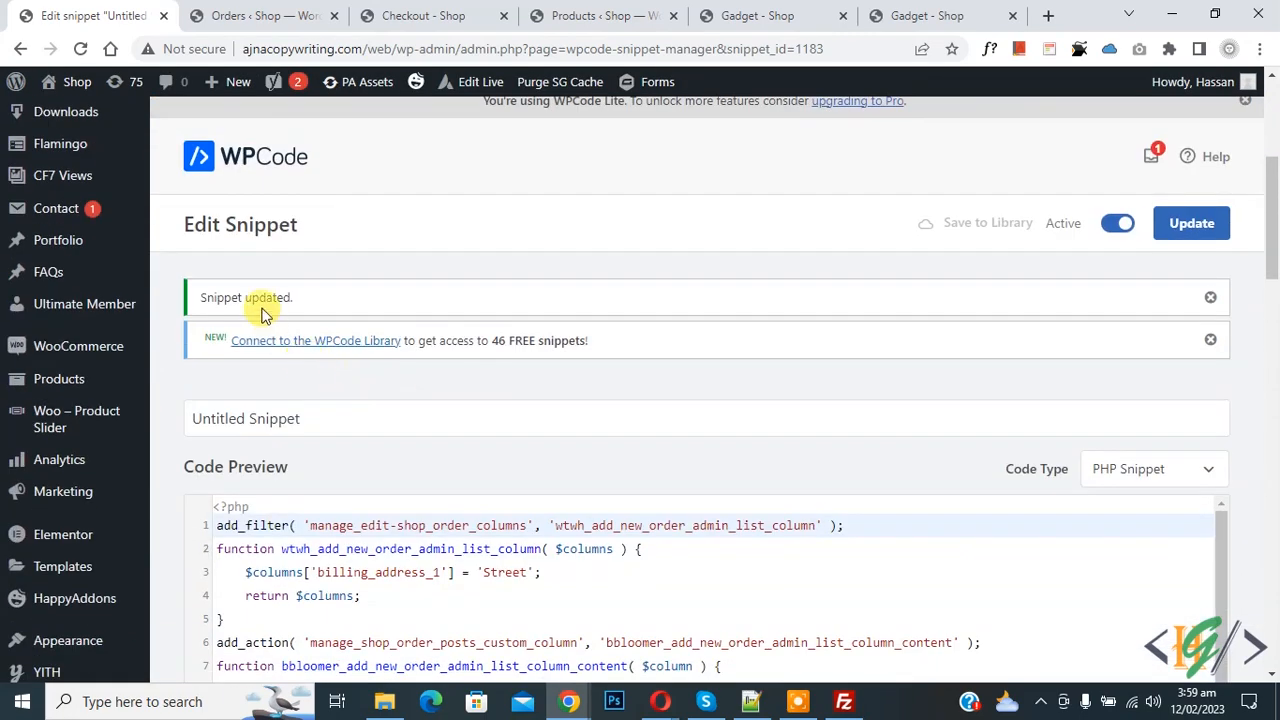
- View the Orders table's new Street column, then return to the inspected checkout page
left_click(262, 16)
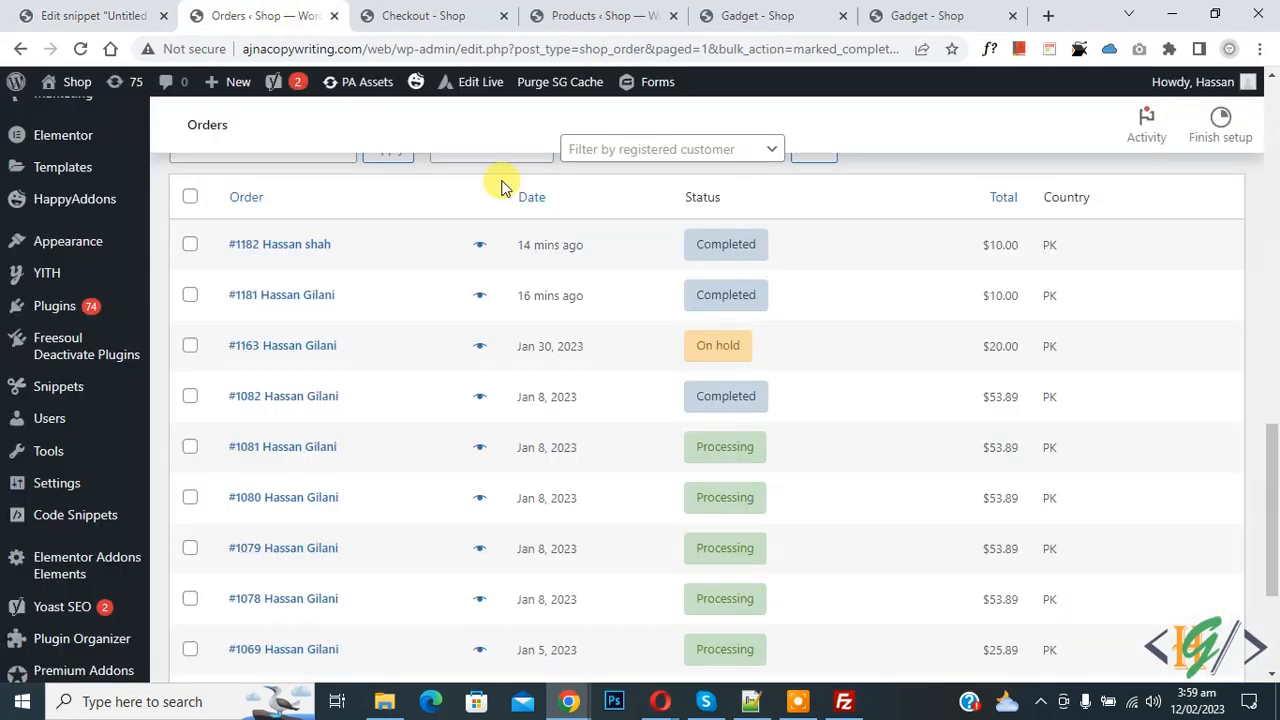
mouse_move(1026, 232)
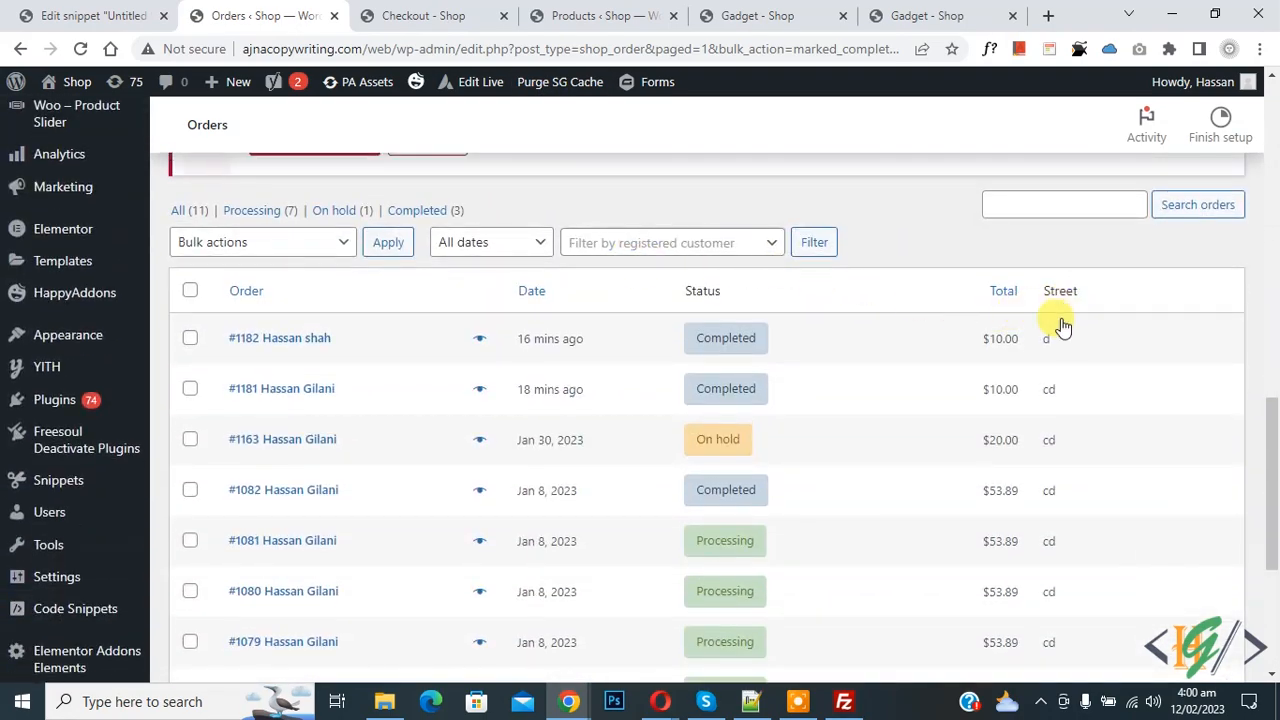
mouse_move(964, 386)
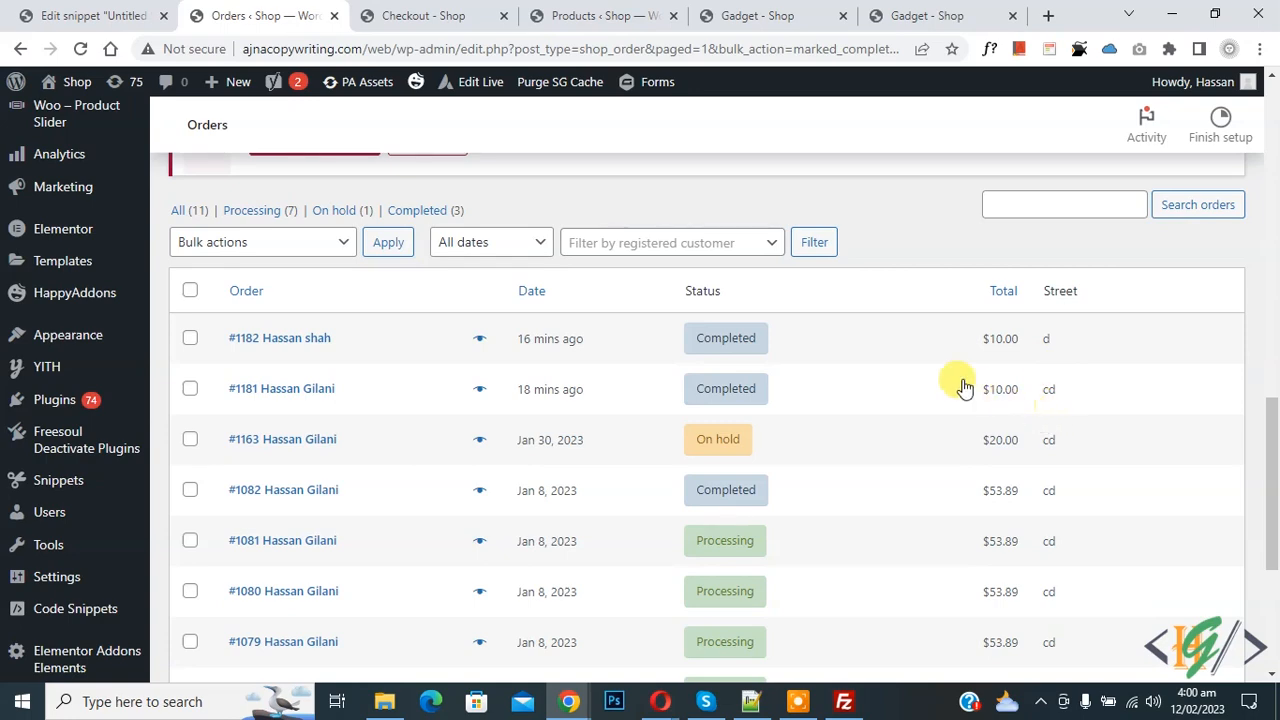
left_click(428, 16)
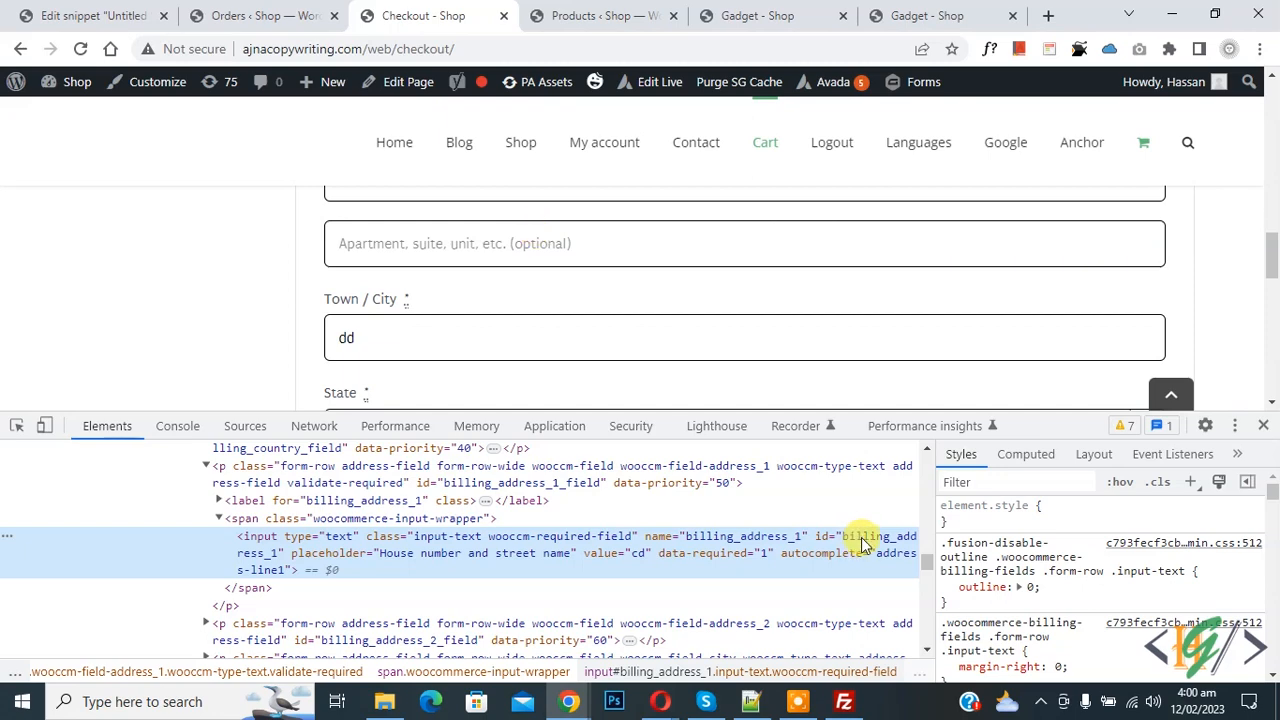
- Return to the snippet editor and scroll to the Street column code preview
left_click(96, 16)
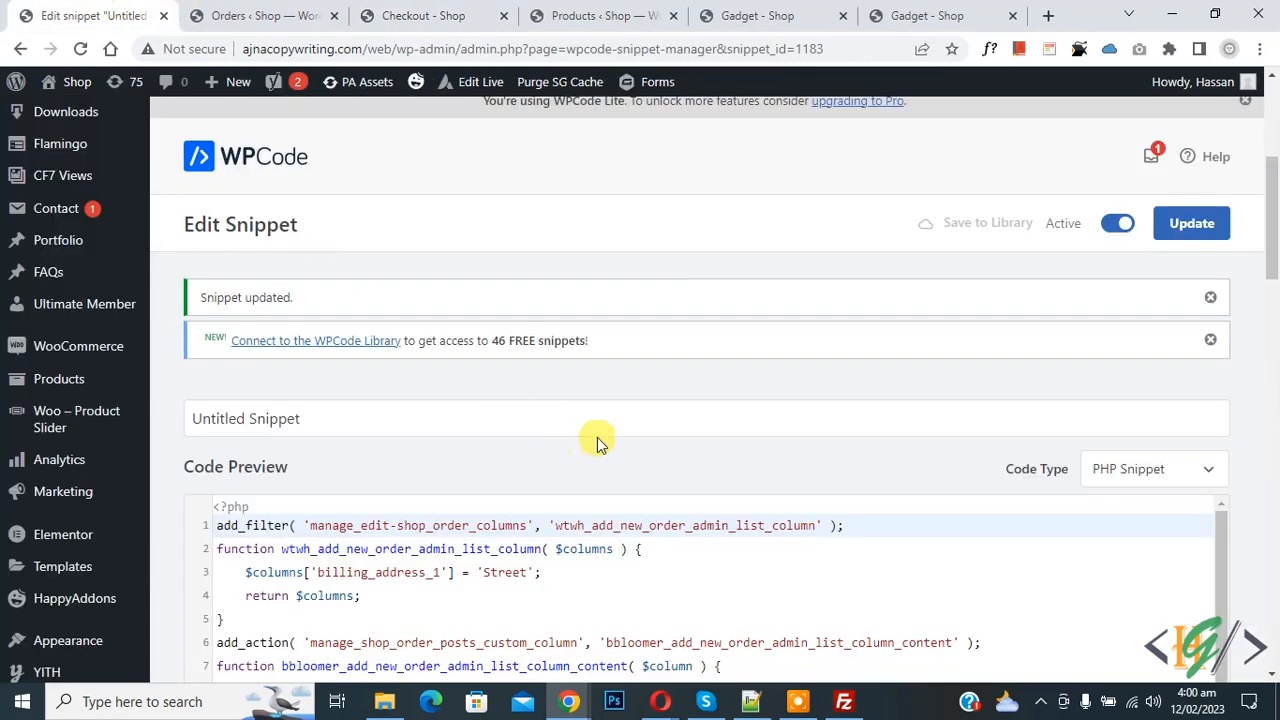
scroll("down", 3)
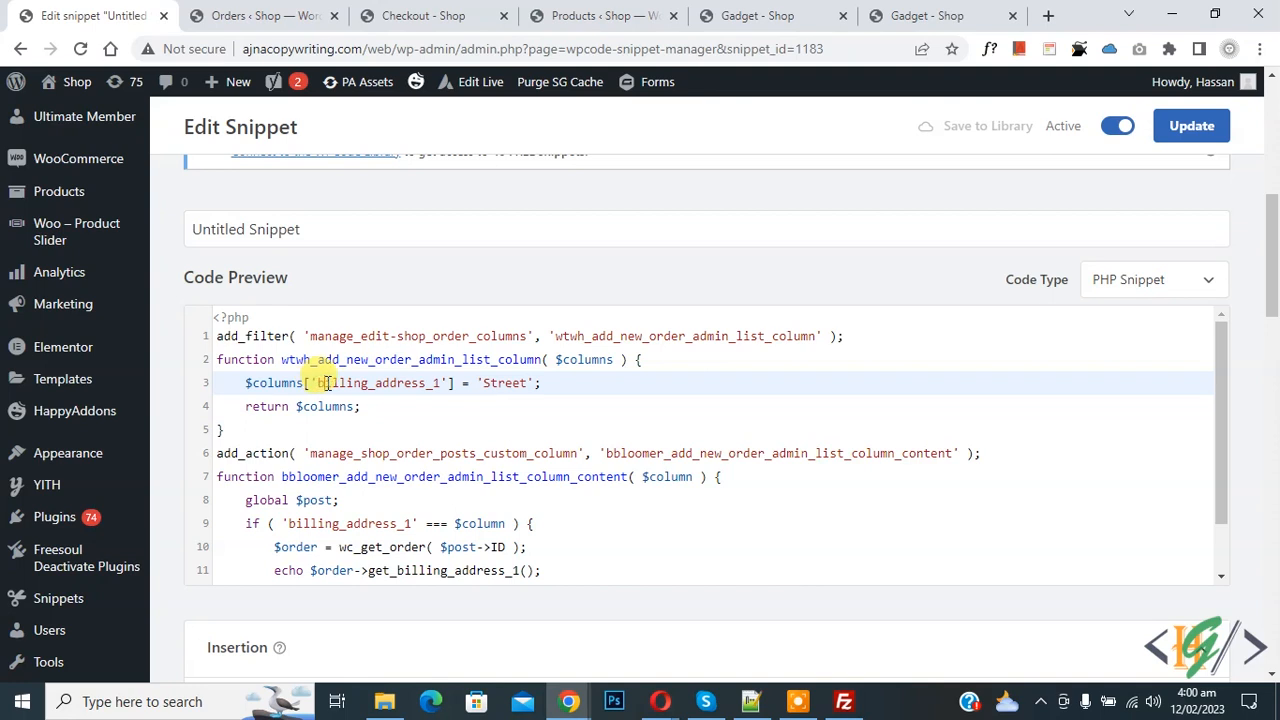